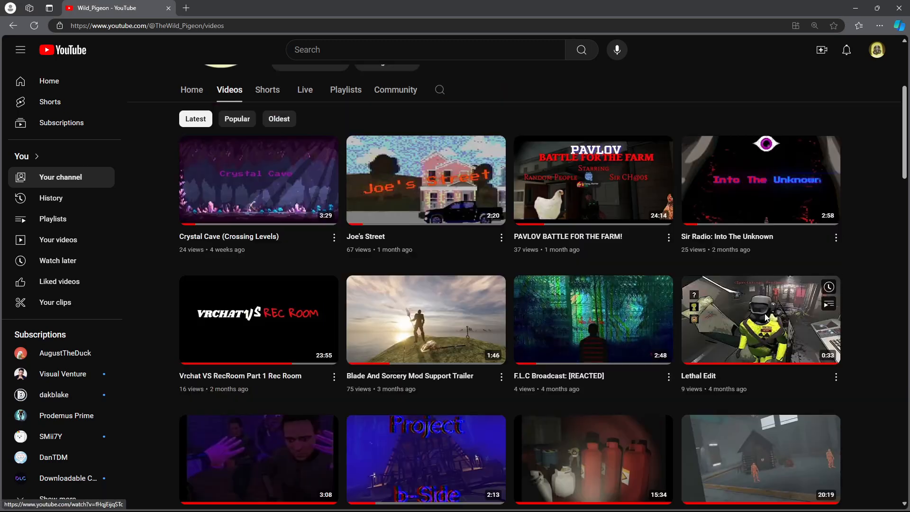
Return from Joe's Street to the channel's videos and scroll through them
scroll("up", 3)
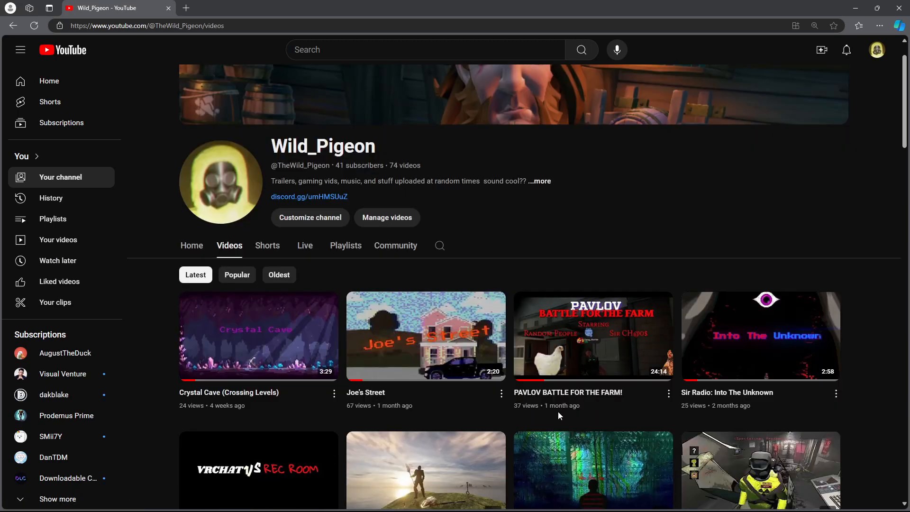
scroll("down", 3)
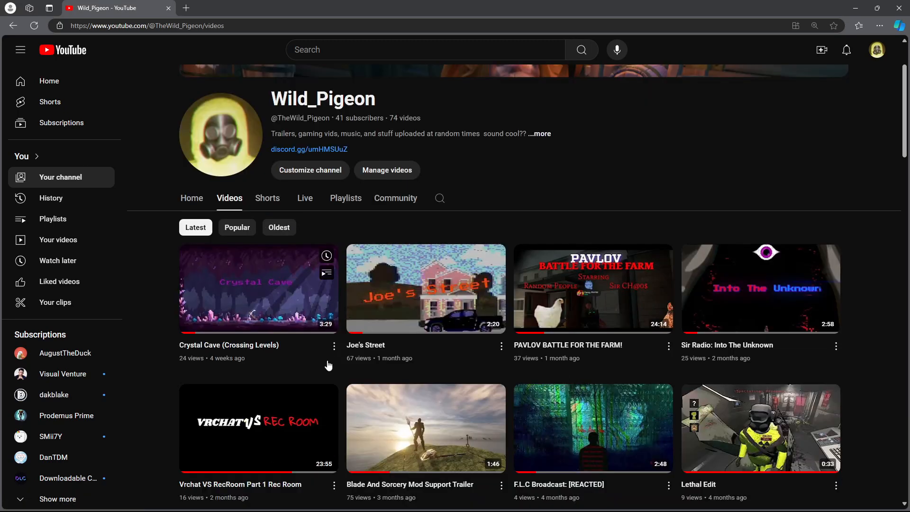
mouse_move(319, 362)
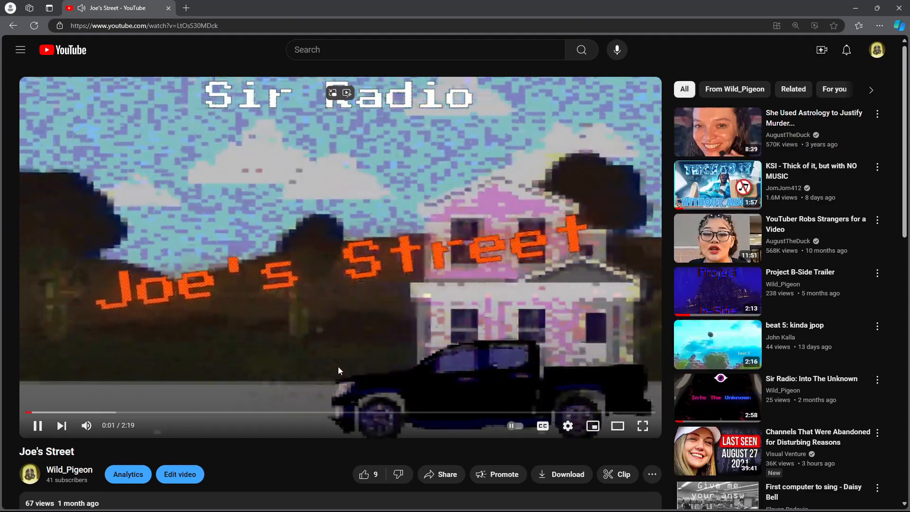
left_click(68, 474)
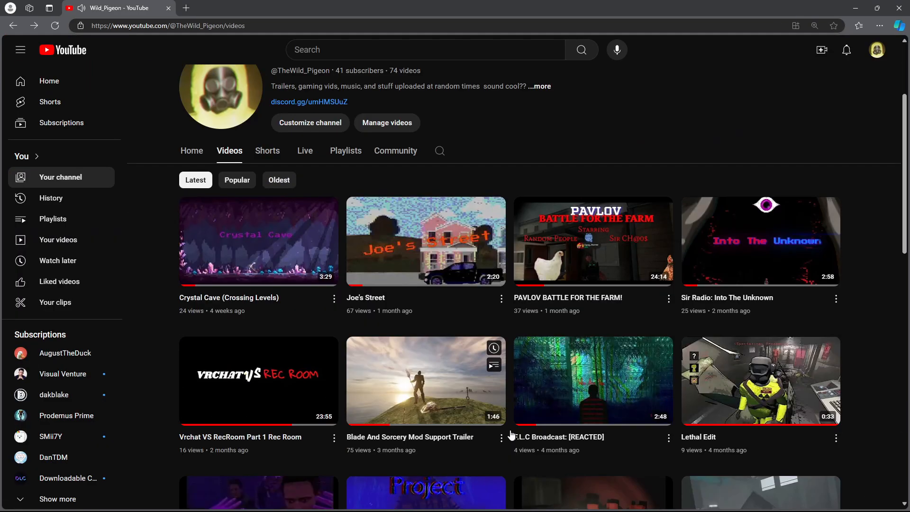
mouse_move(387, 123)
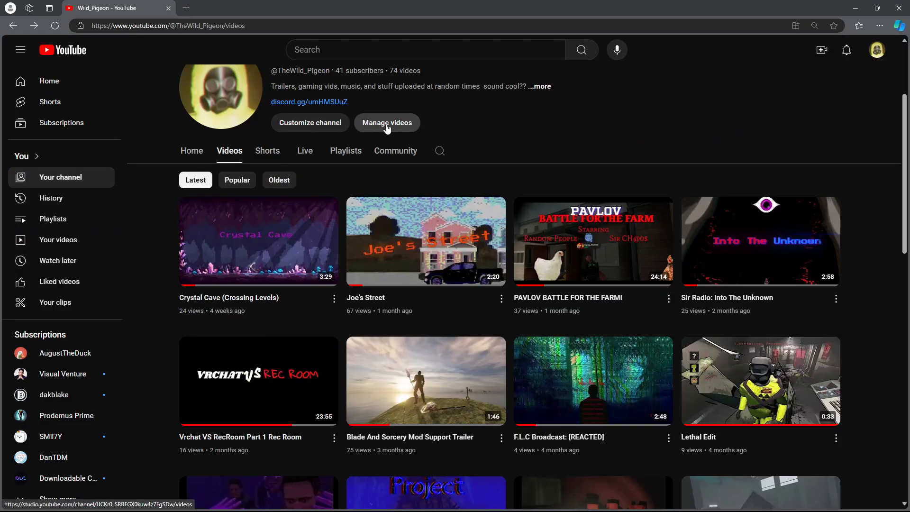
mouse_move(227, 280)
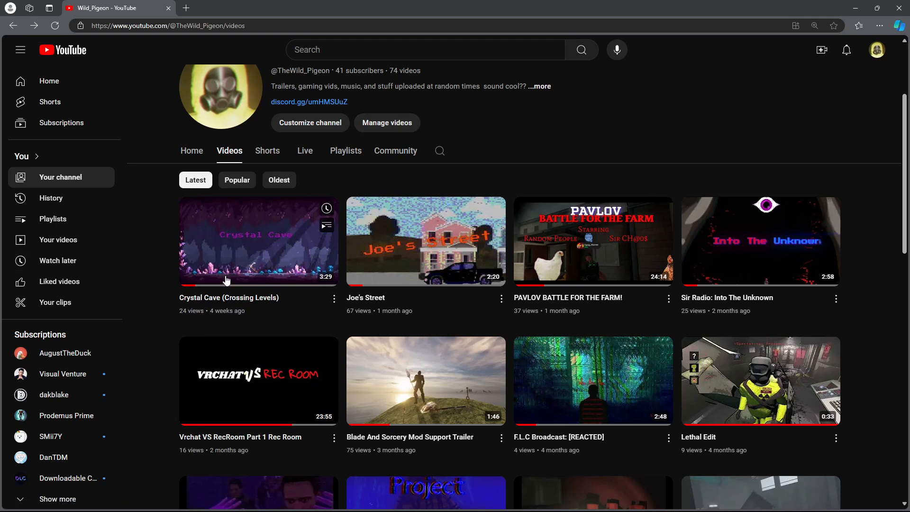
mouse_move(316, 306)
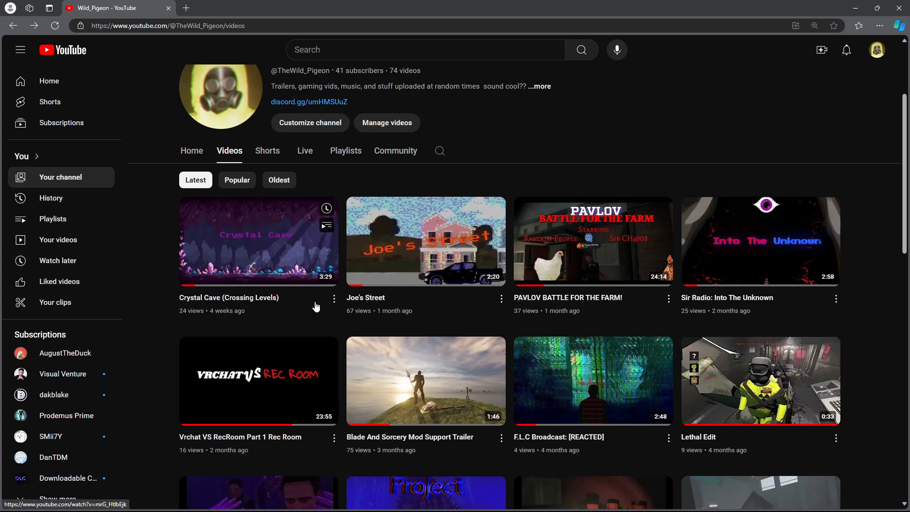
mouse_move(232, 261)
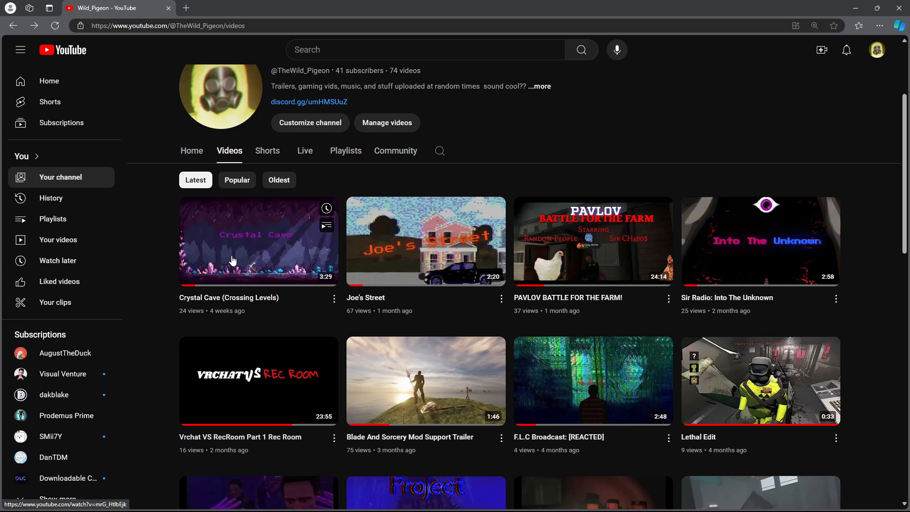
mouse_move(268, 276)
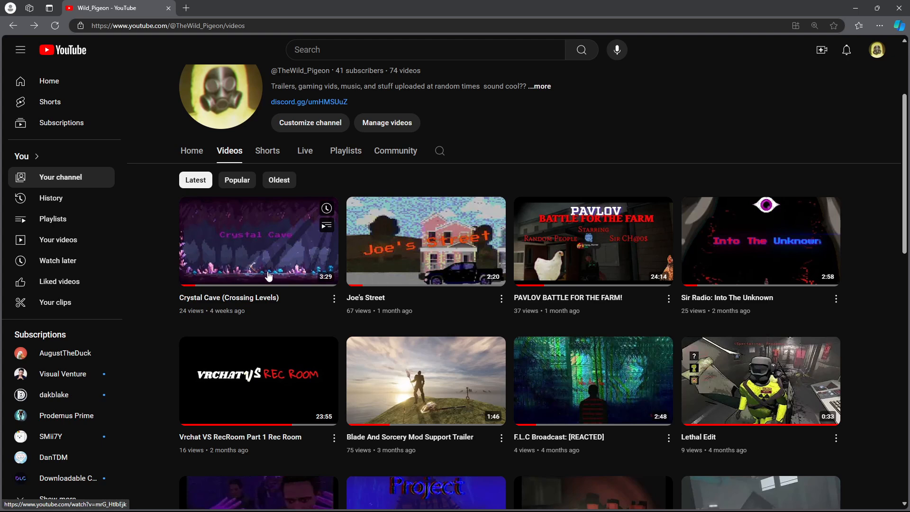
mouse_move(284, 277)
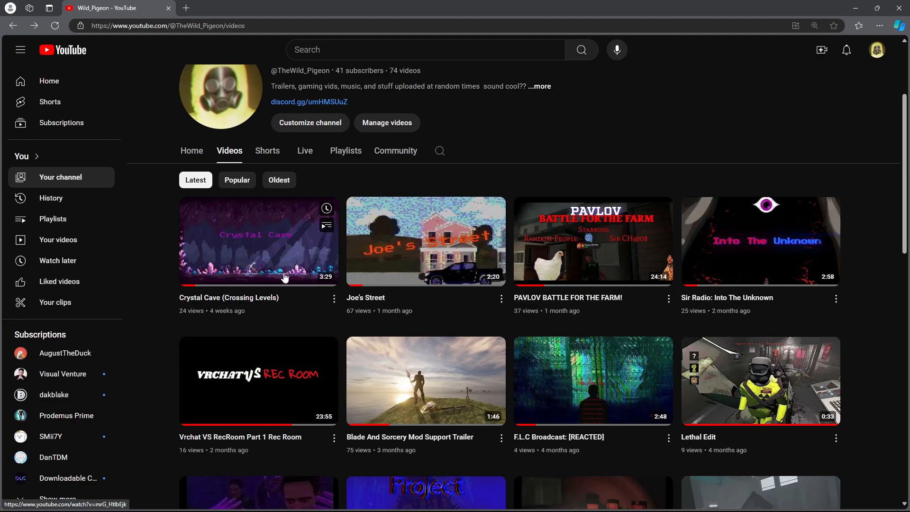
mouse_move(521, 285)
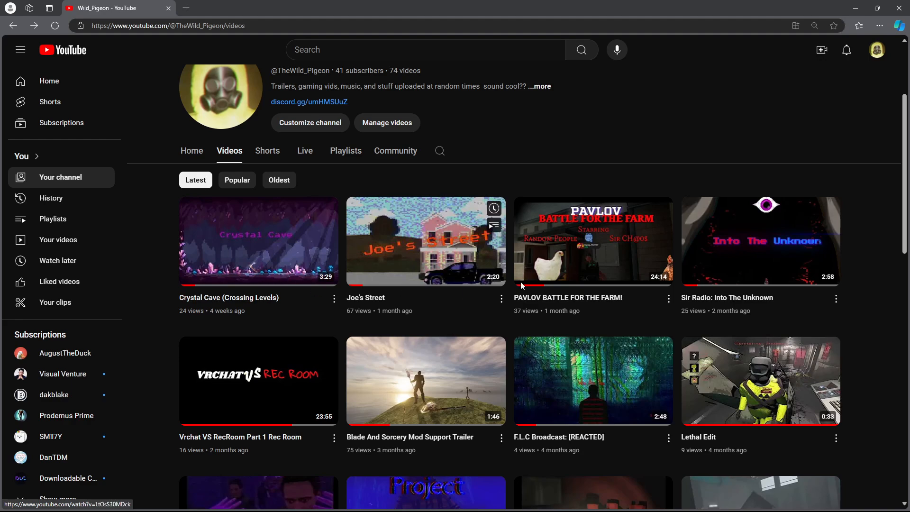
scroll("down", 3)
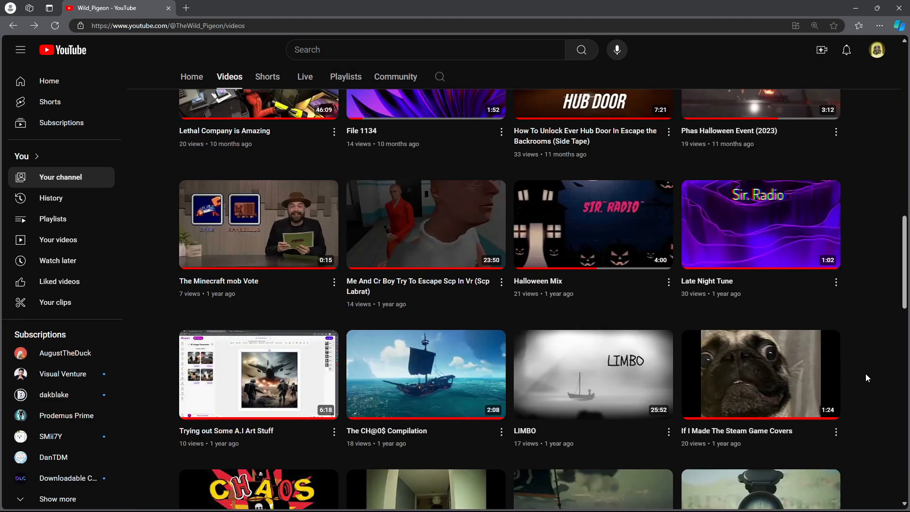
scroll("down", 3)
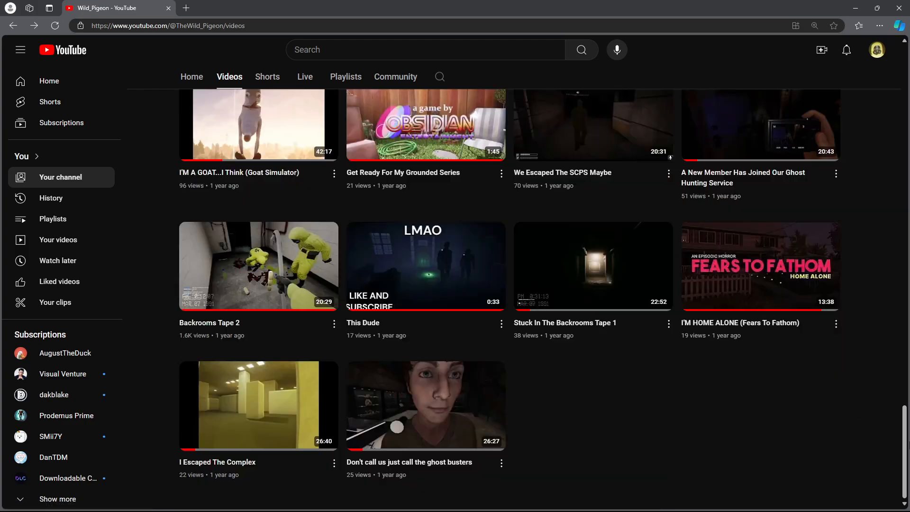
scroll("up", 3)
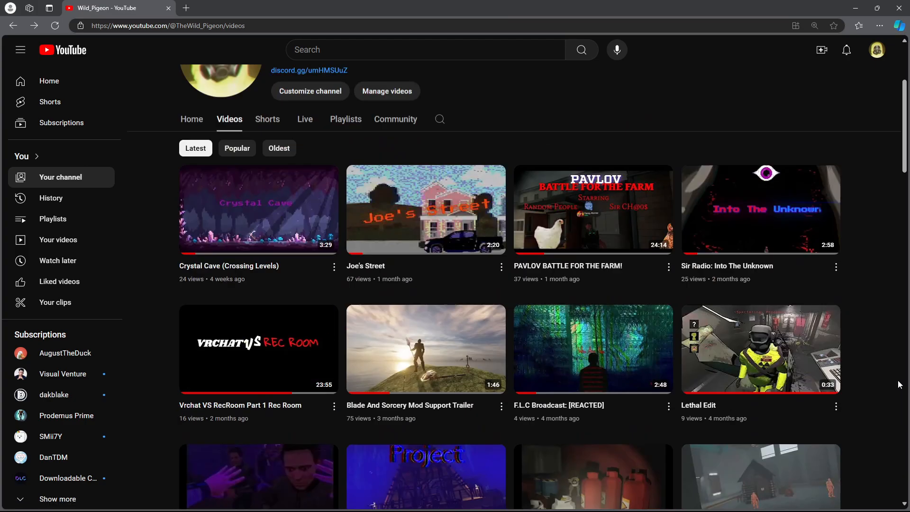
scroll("up", 3)
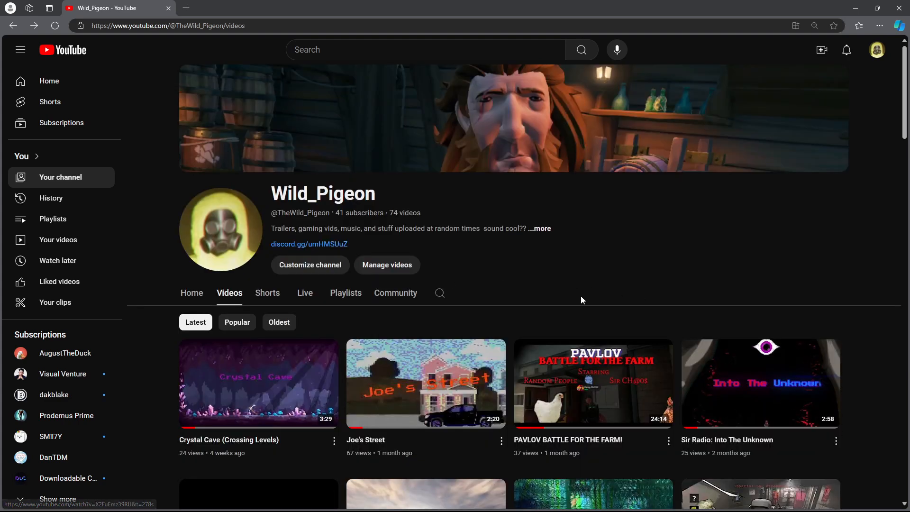
mouse_move(332, 213)
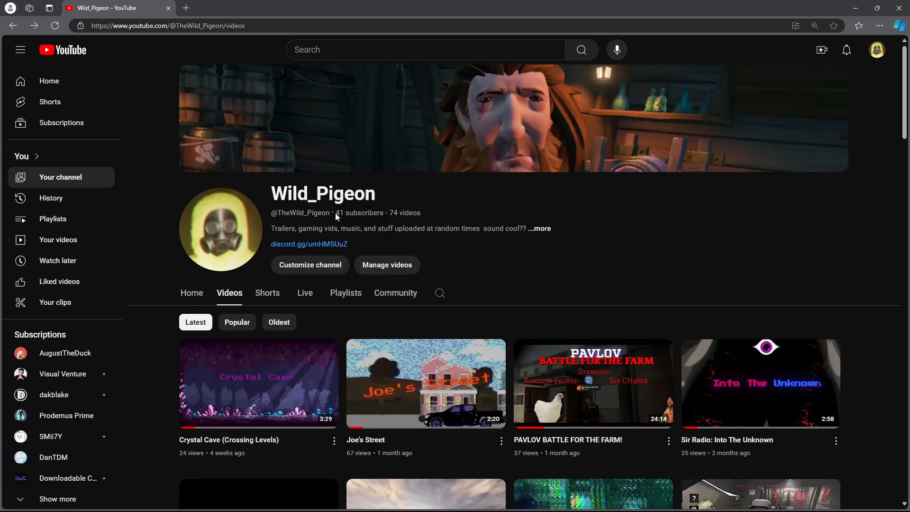
Highlight the channel's subscriber and video counts while scrolling the channel page
double_click(359, 212)
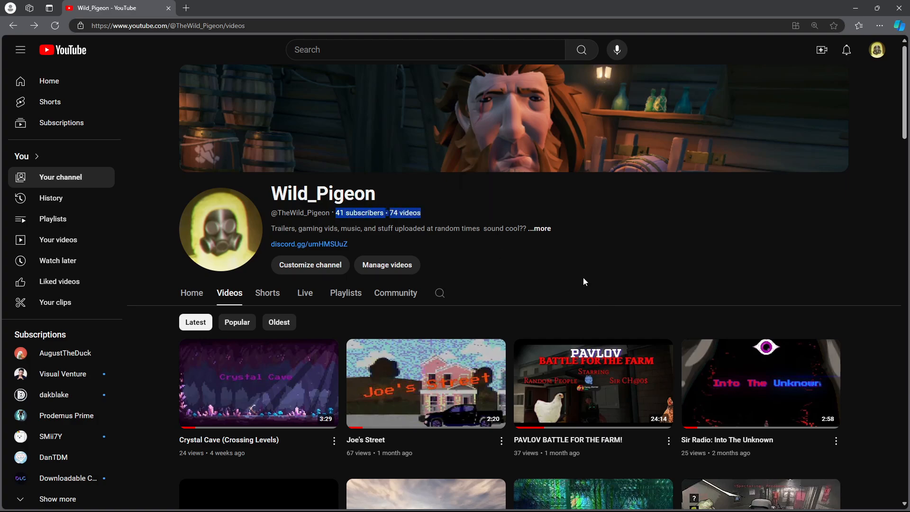
scroll("down", 3)
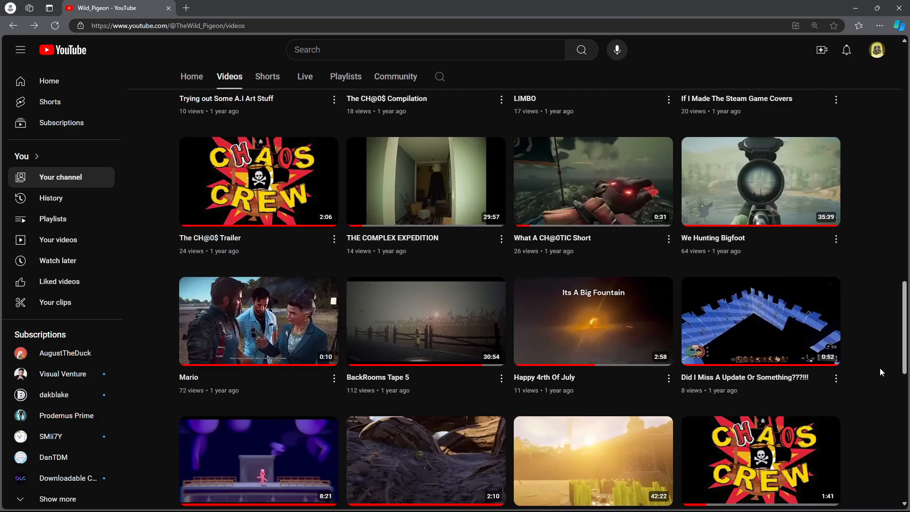
scroll("down", 3)
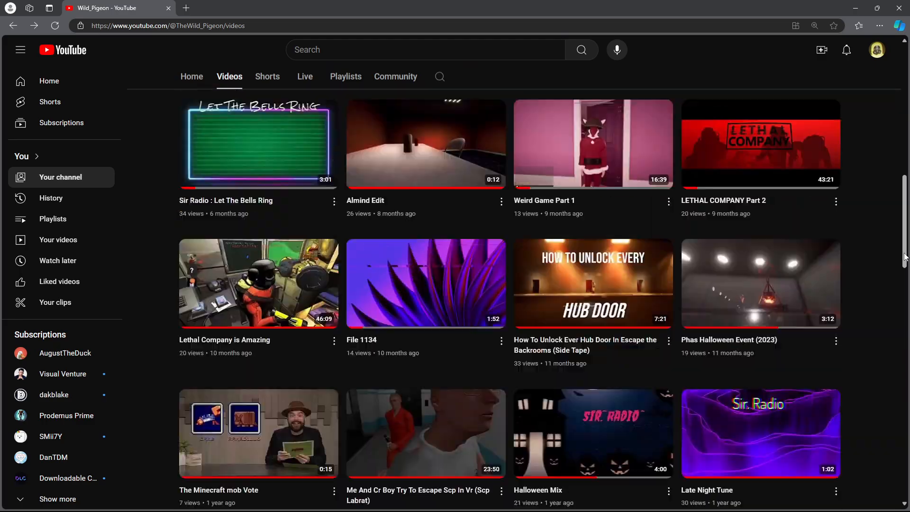
scroll("up", 3)
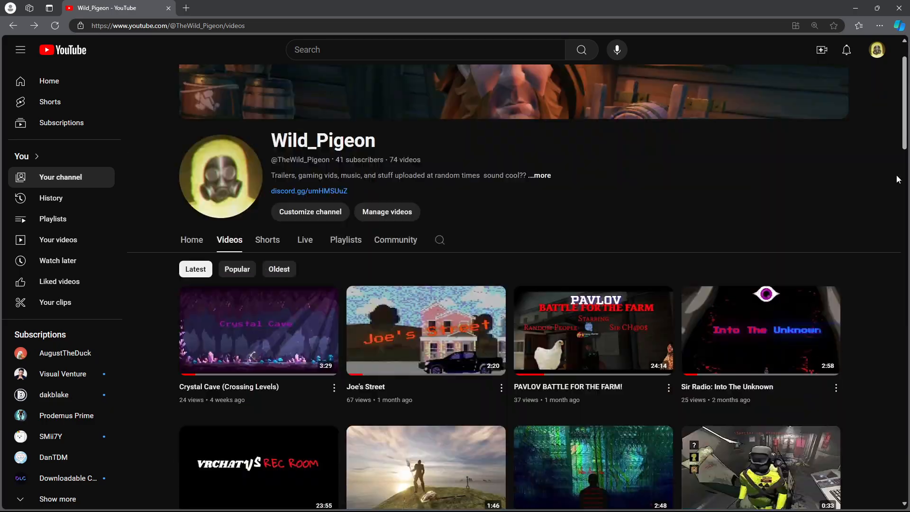
scroll("down", 3)
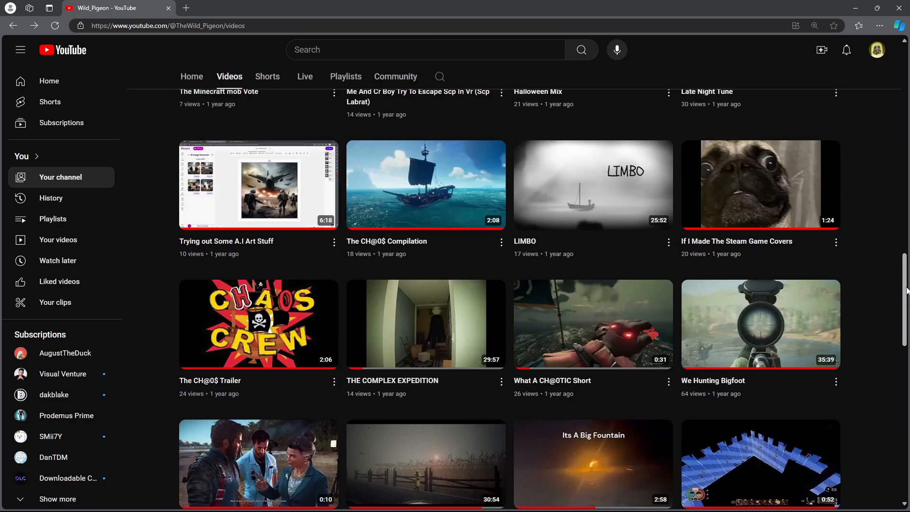
scroll("up", 3)
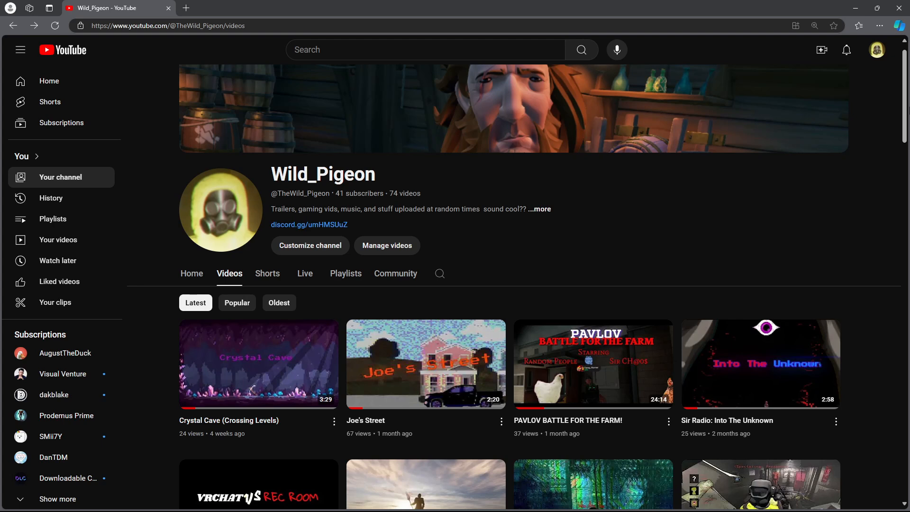
mouse_move(786, 478)
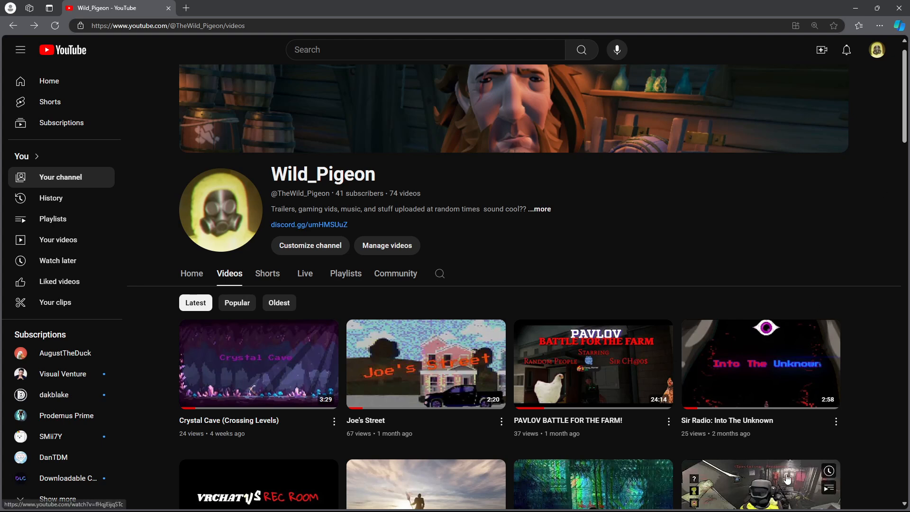
mouse_move(851, 251)
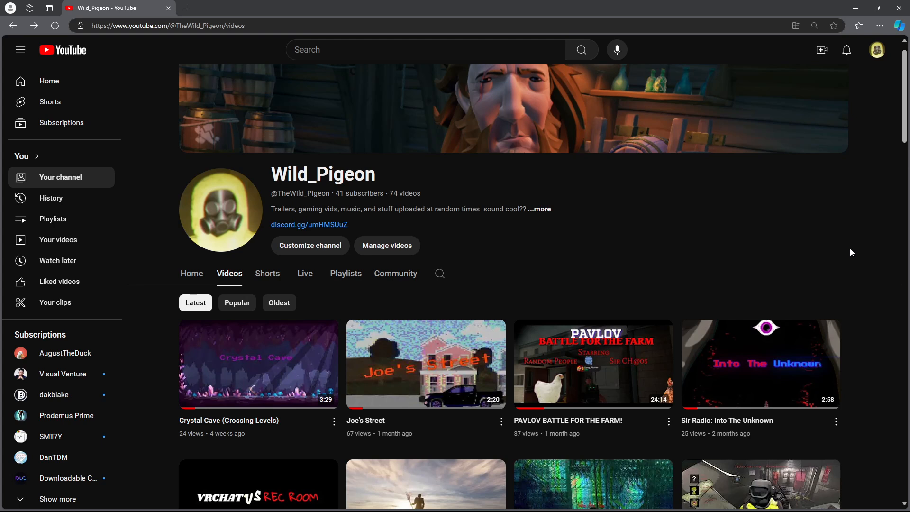
mouse_move(527, 500)
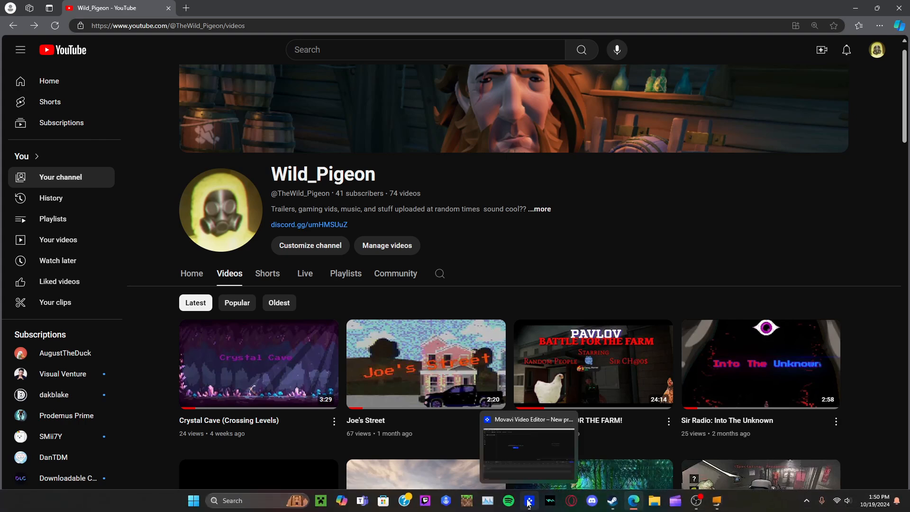
Switch to Movavi, scroll the featured music, and show the Recent tracks
left_click(527, 500)
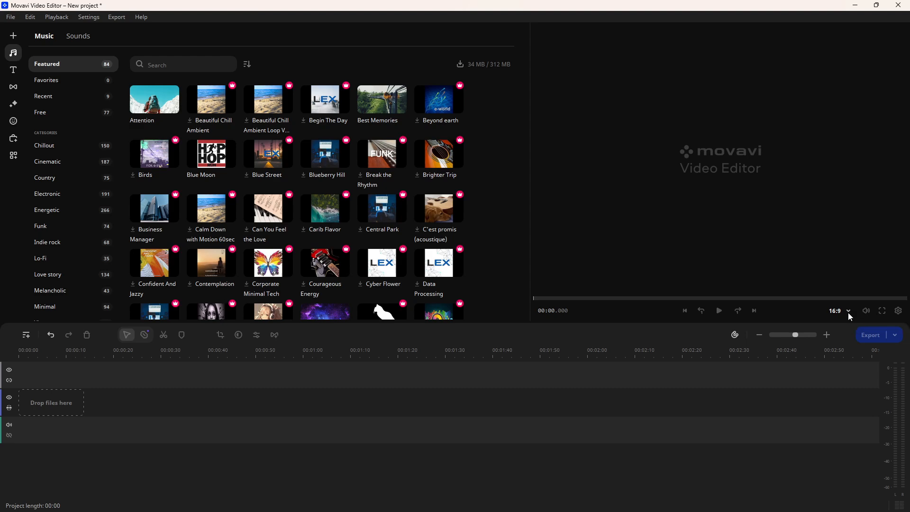
scroll("down", 3)
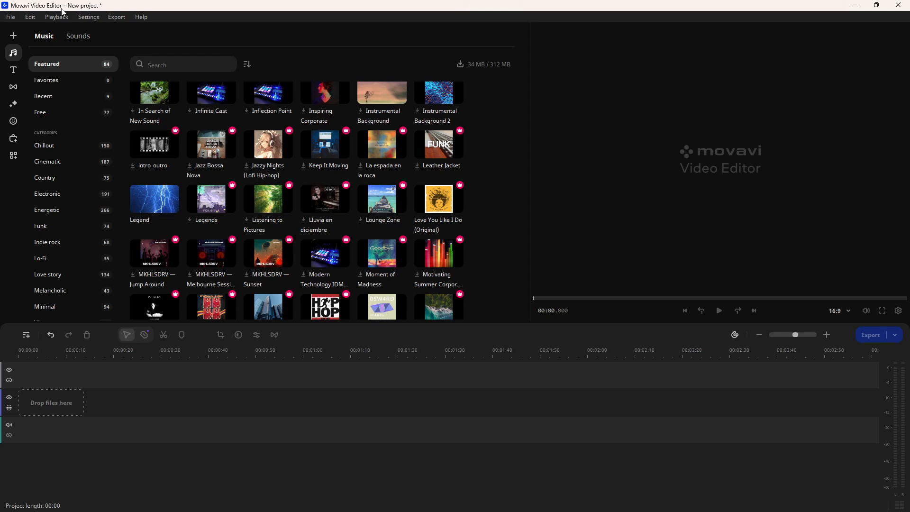
mouse_move(864, 342)
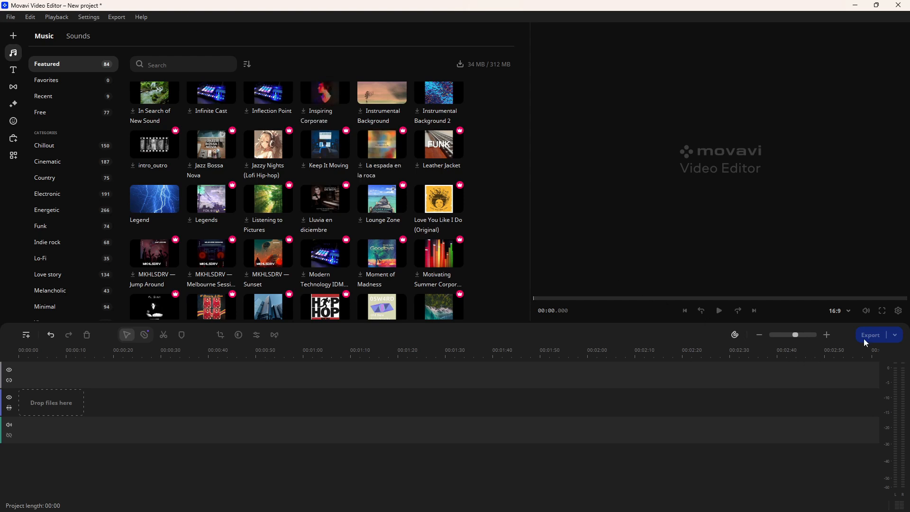
mouse_move(839, 324)
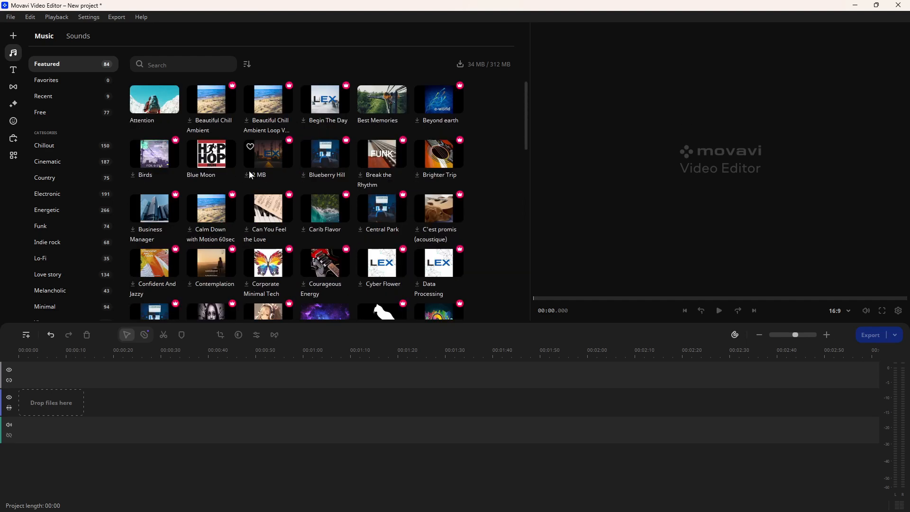
scroll("down", 3)
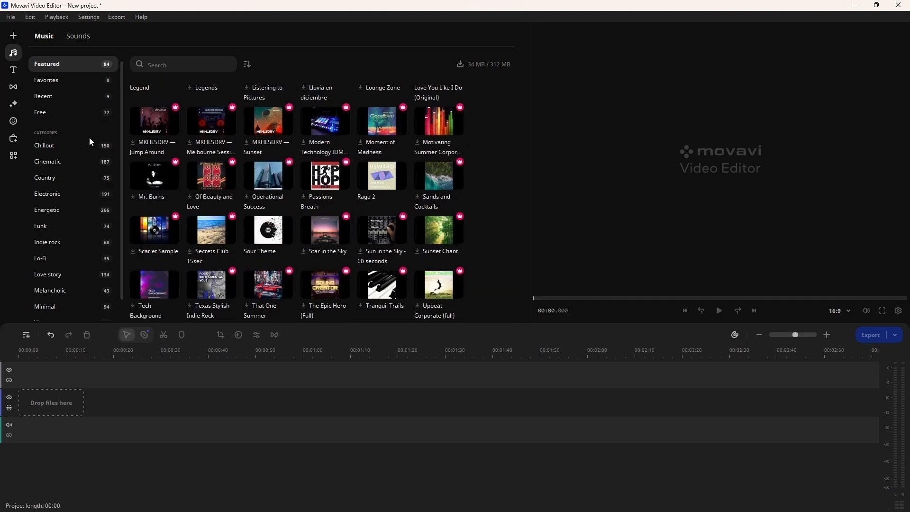
mouse_move(317, 190)
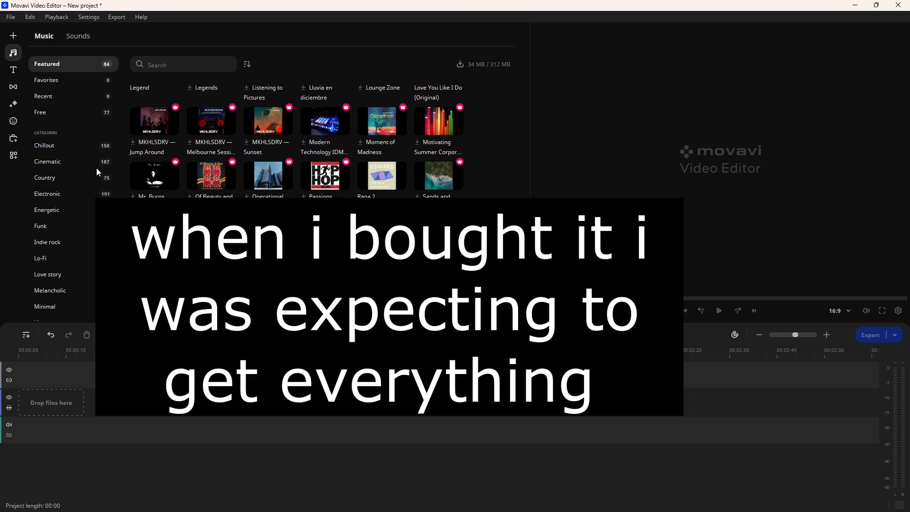
left_click(43, 96)
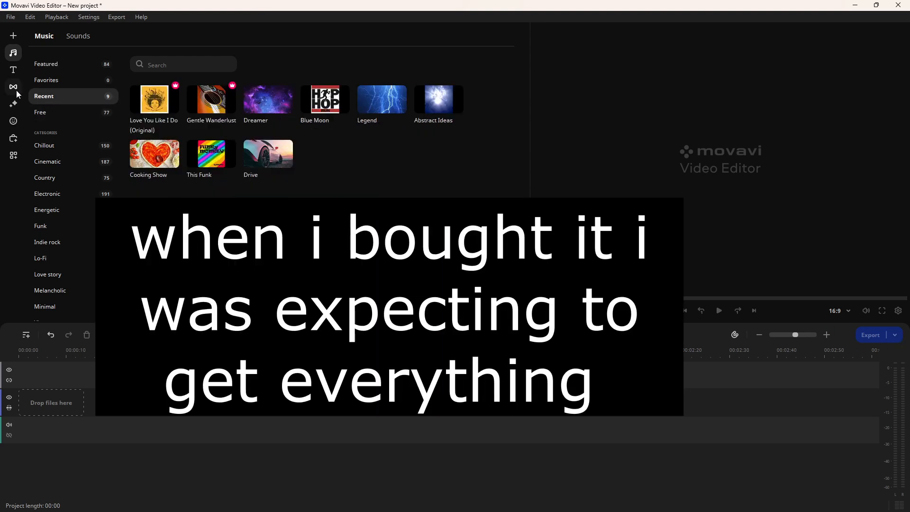
Browse featured transitions and show the activated packs with B&W and Bright stripes
left_click(13, 86)
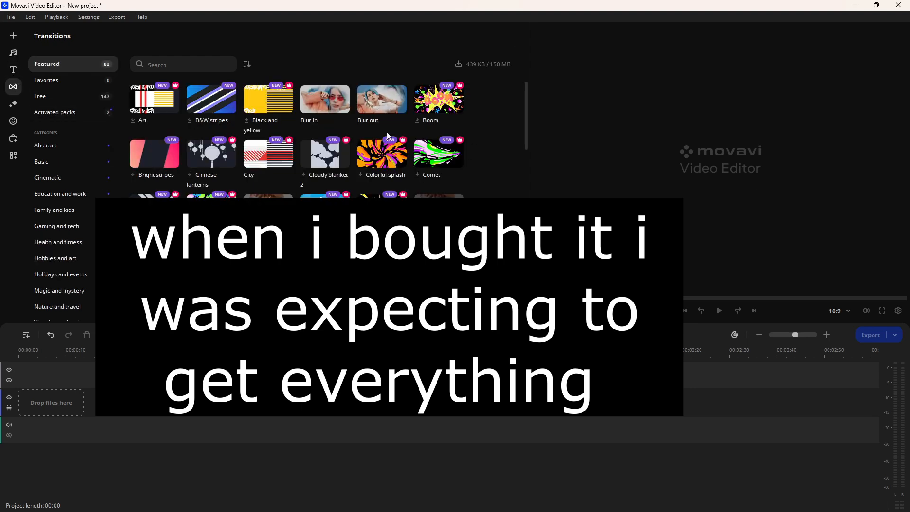
scroll("down", 3)
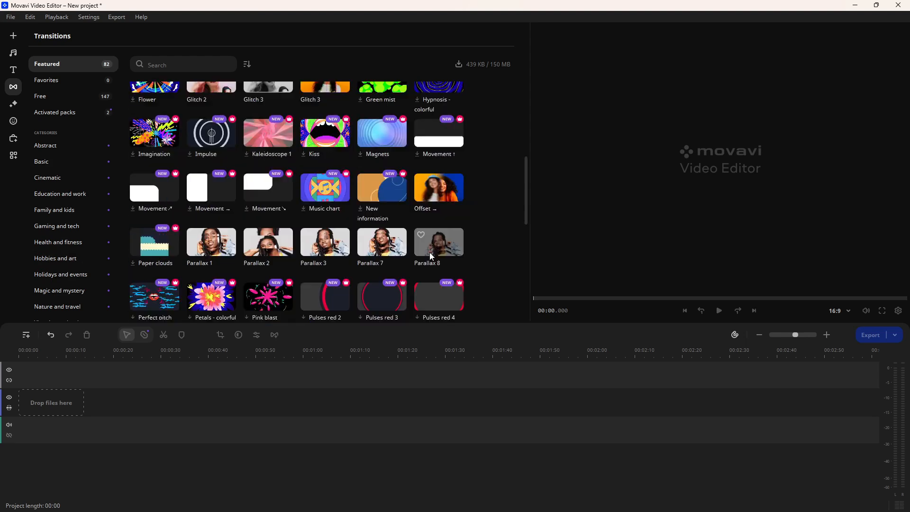
scroll("up", 3)
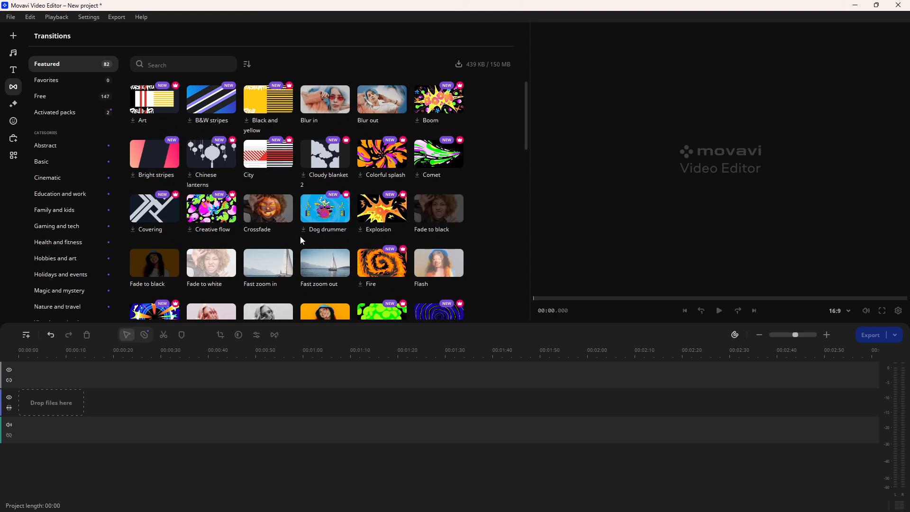
left_click(45, 144)
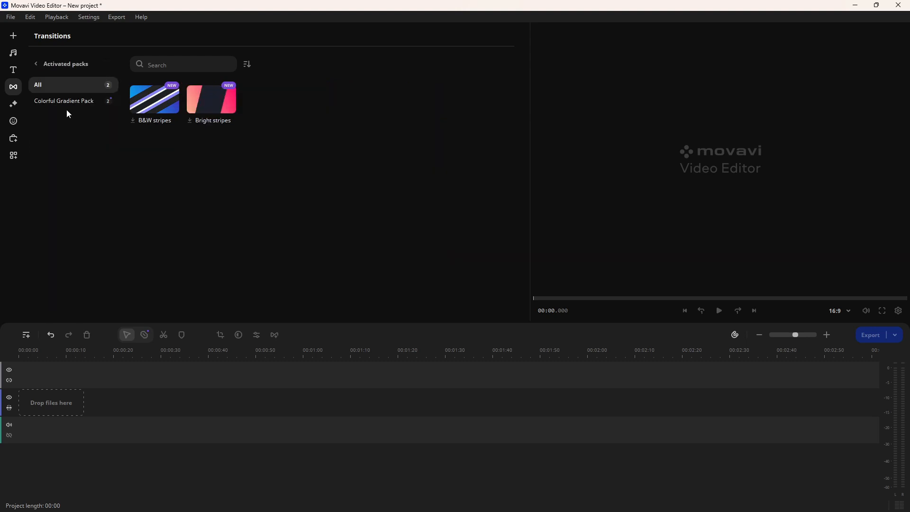
left_click(35, 64)
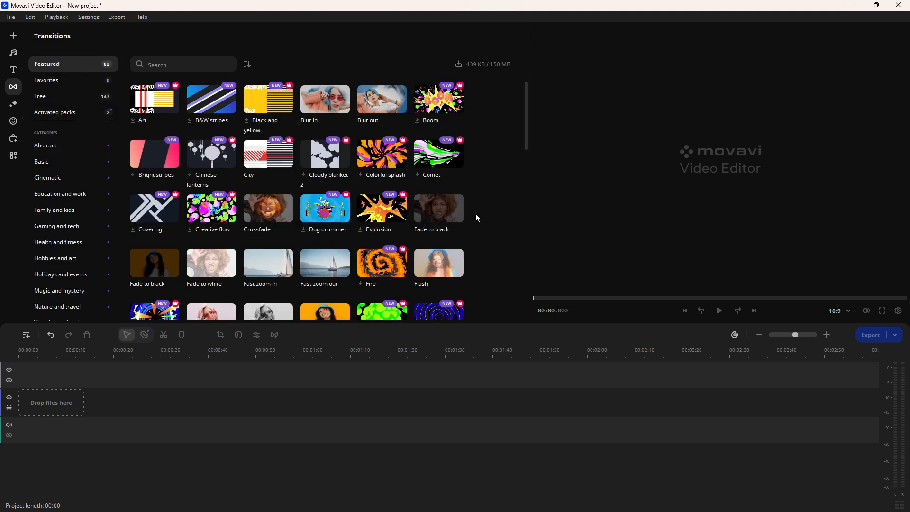
mouse_move(106, 383)
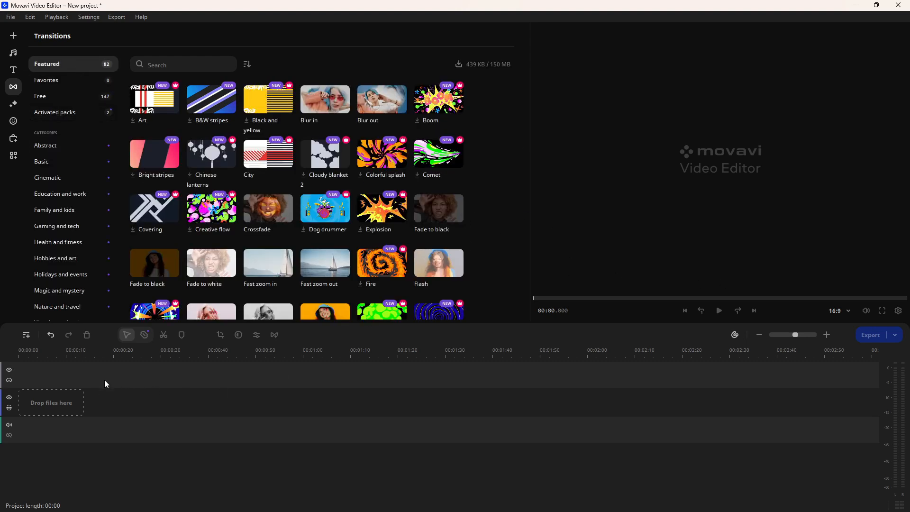
mouse_move(38, 366)
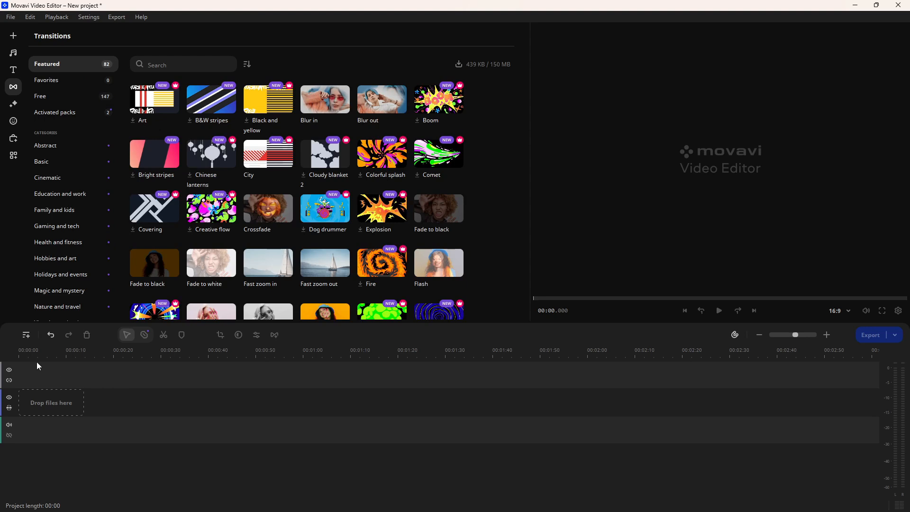
mouse_move(95, 424)
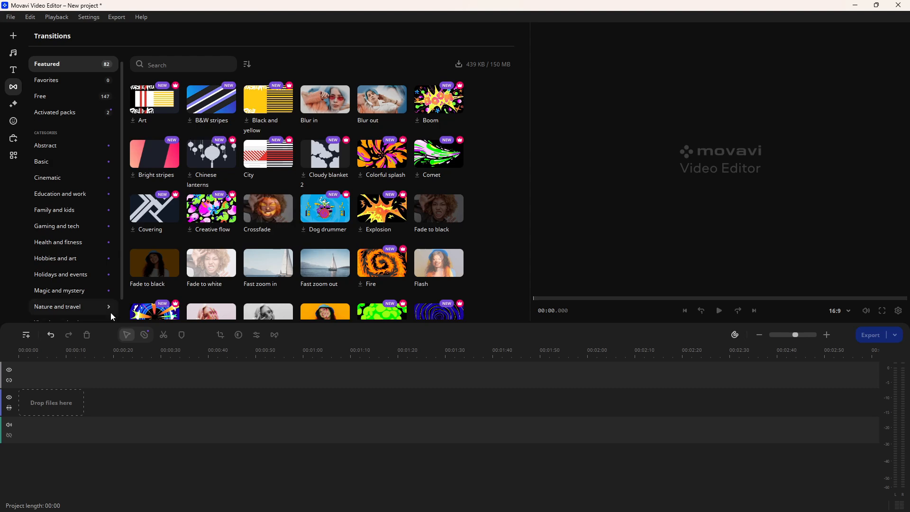
scroll("down", 3)
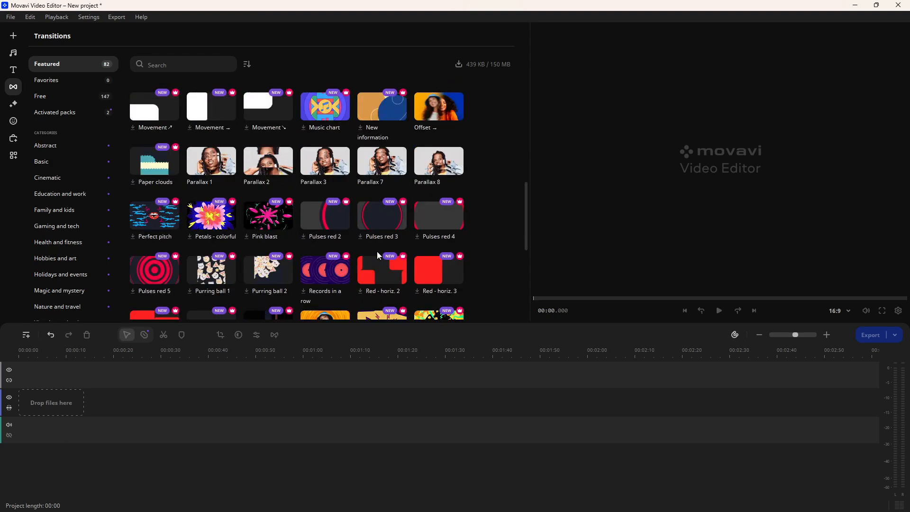
scroll("up", 3)
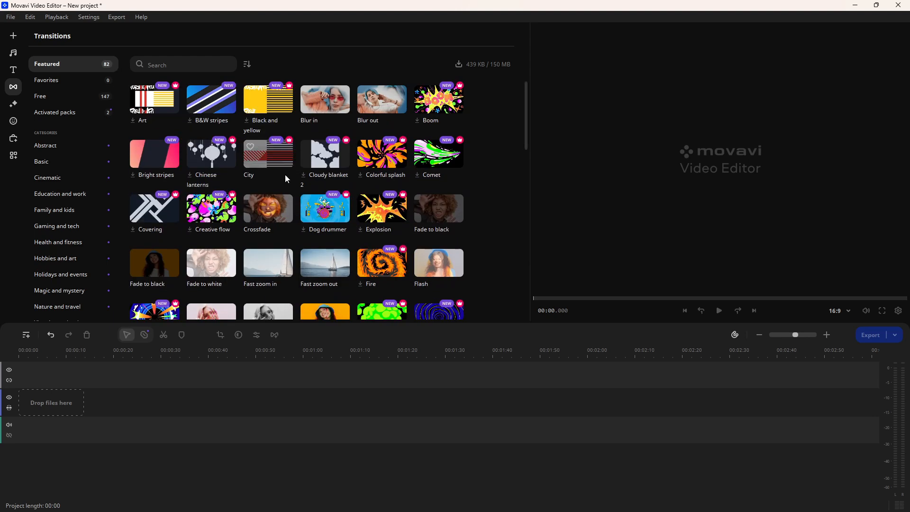
left_click(54, 112)
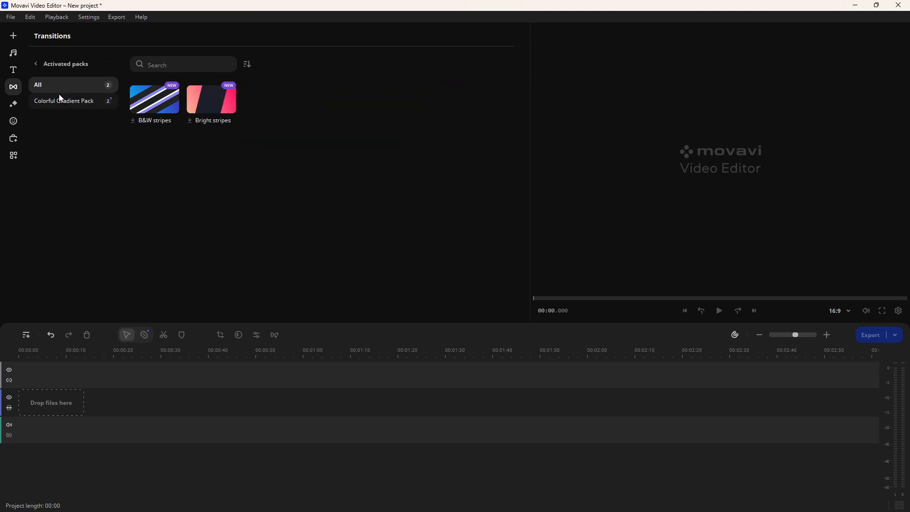
List all filters in Movavi, then show the Free music tracks
left_click(13, 103)
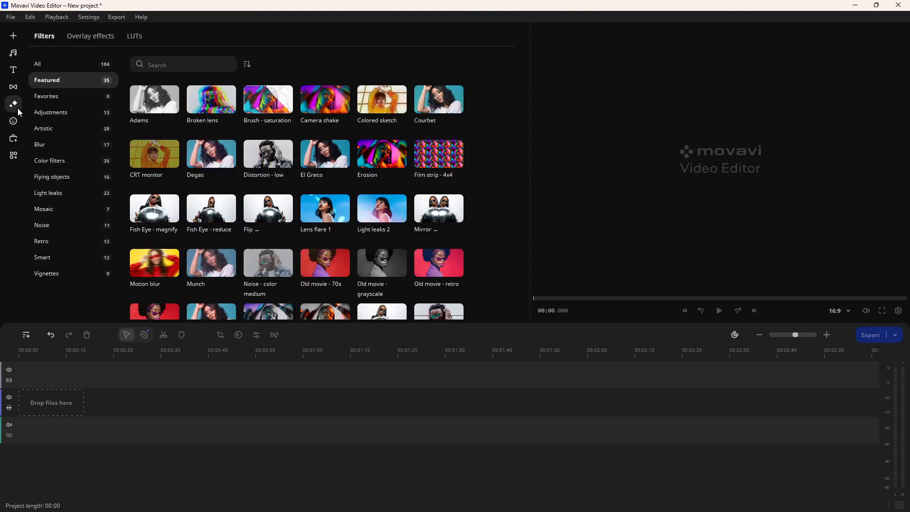
scroll("down", 3)
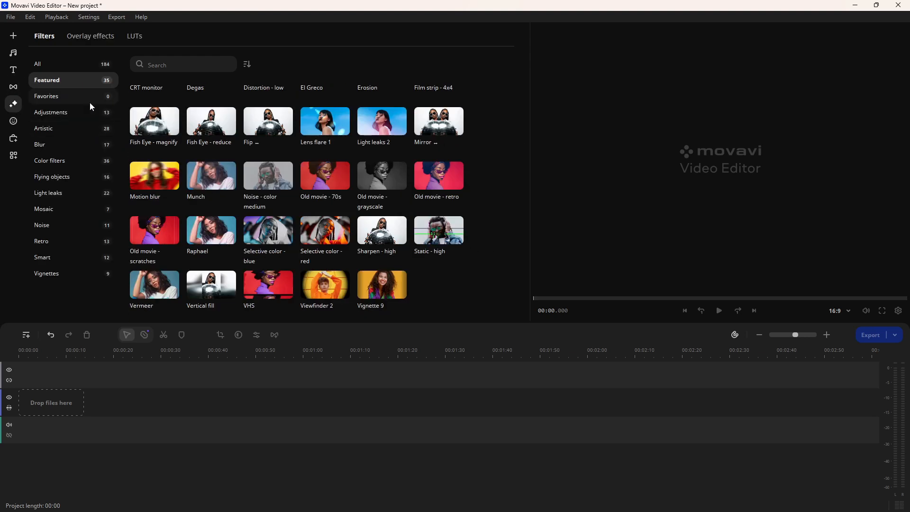
left_click(37, 64)
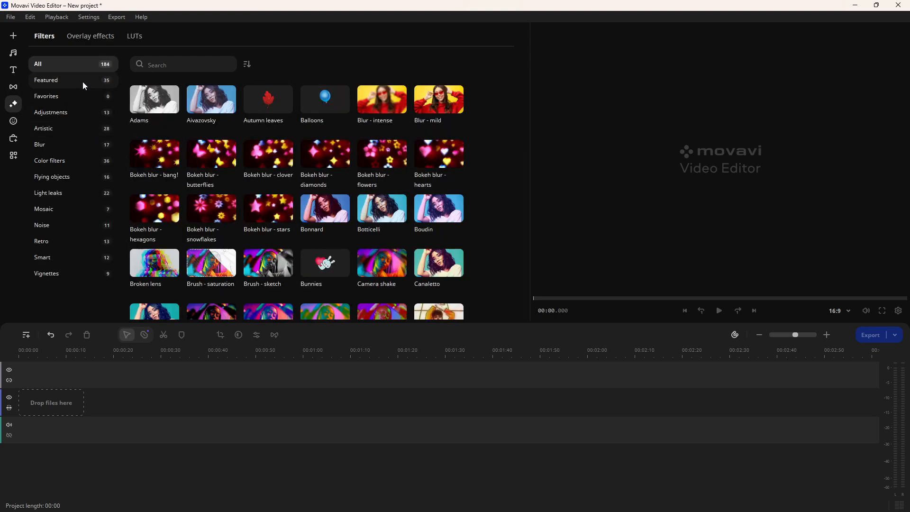
left_click(12, 53)
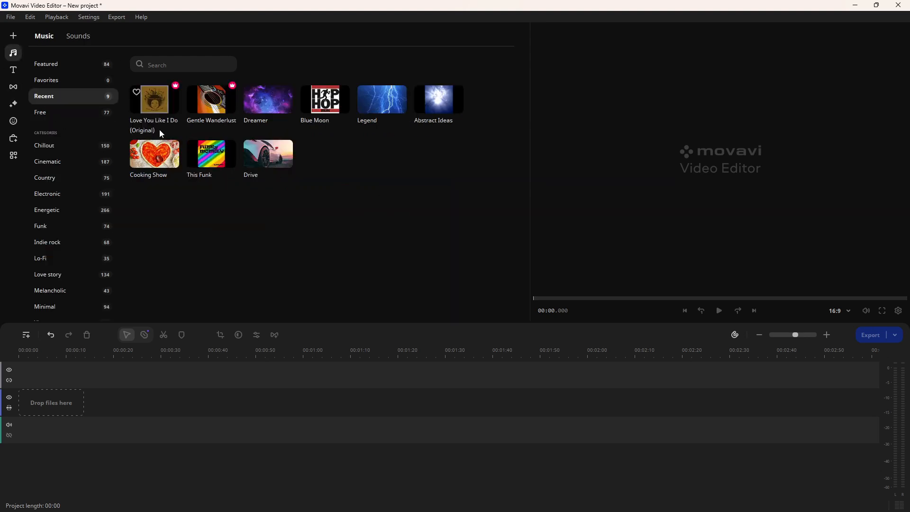
mouse_move(58, 112)
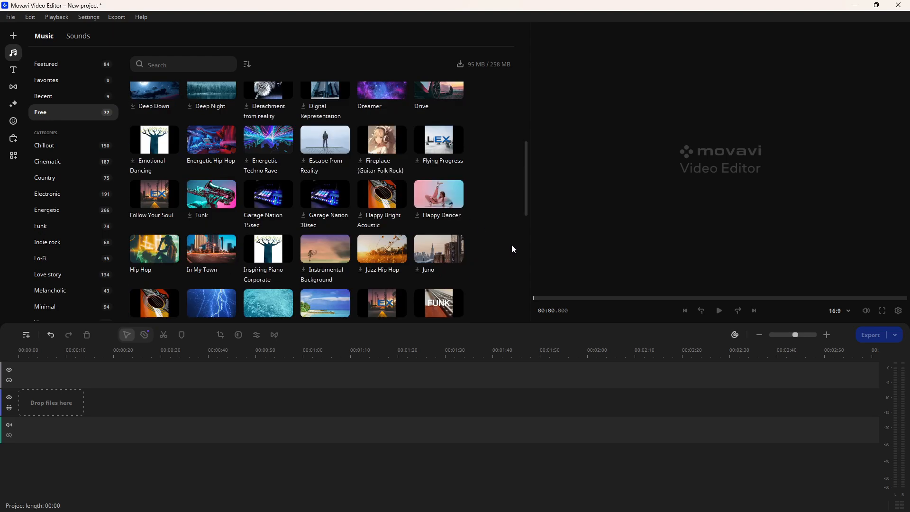
left_click(47, 64)
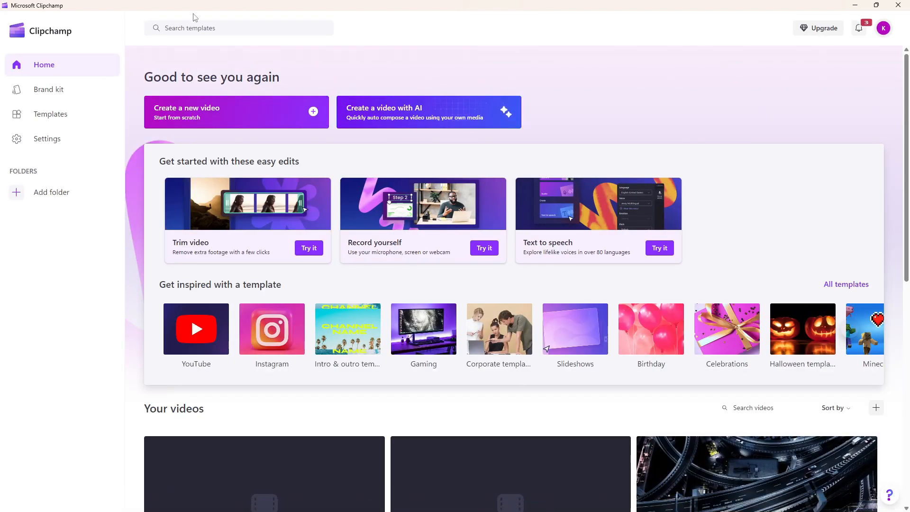
left_click(236, 111)
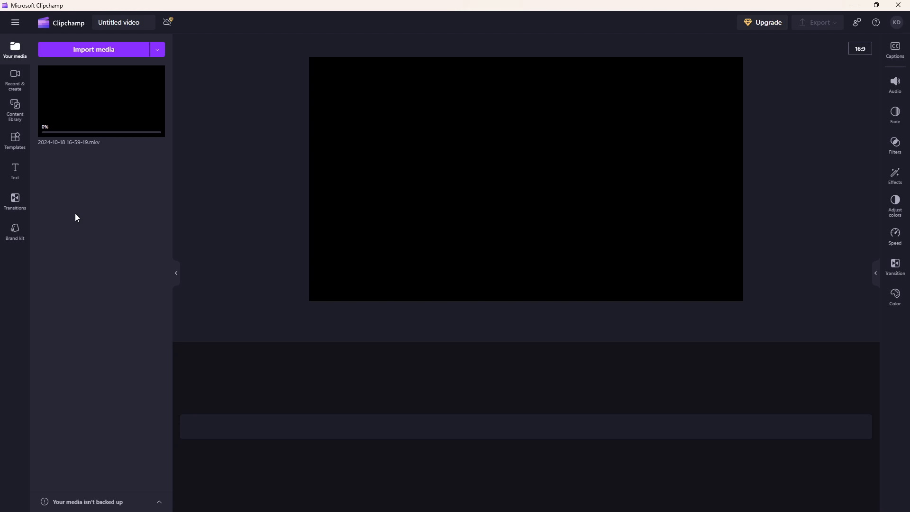
mouse_move(14, 80)
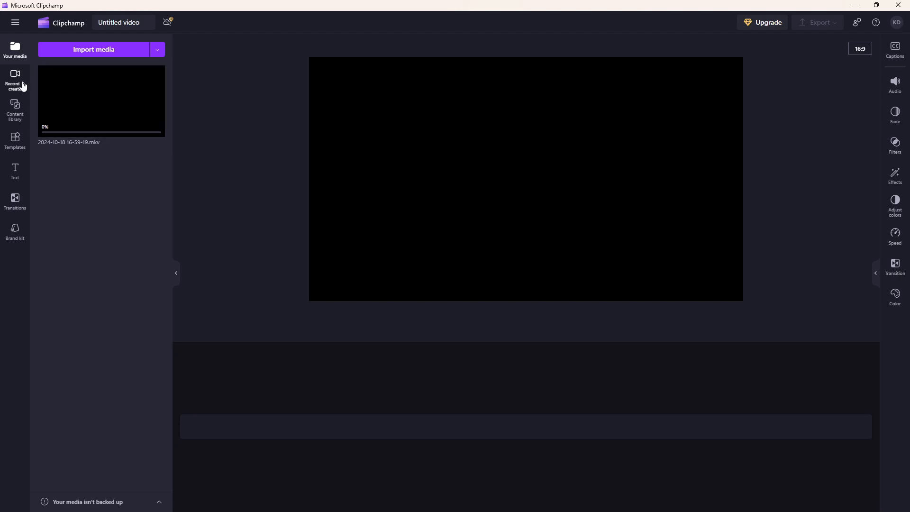
left_click(14, 110)
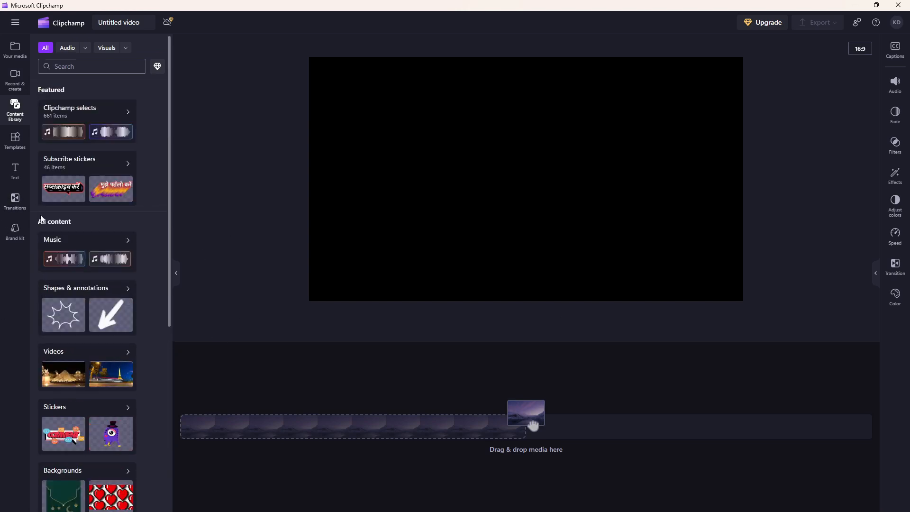
left_click(15, 51)
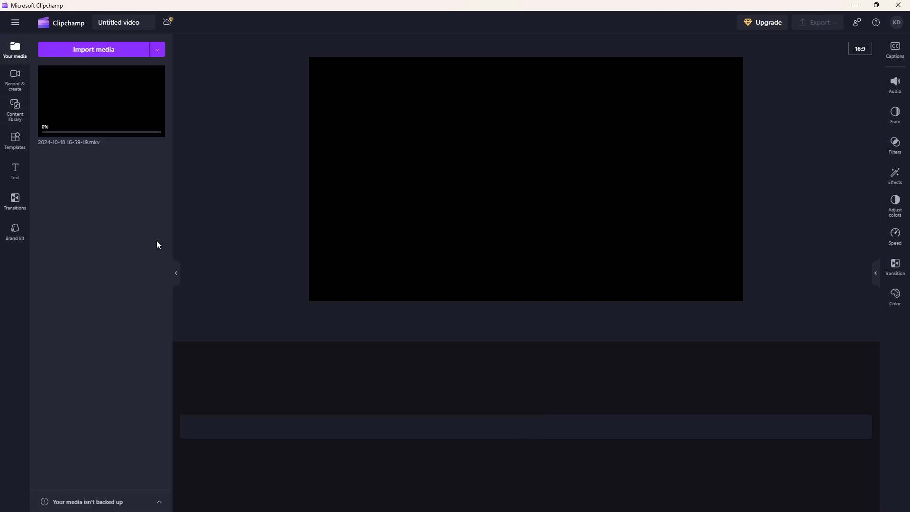
mouse_move(102, 201)
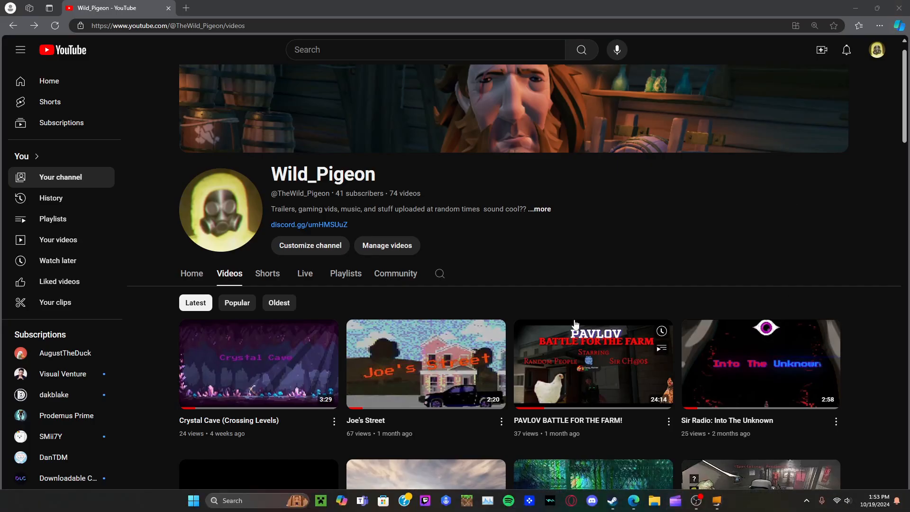
Scroll through the channel's uploaded videos, then open the Community tab
scroll("down", 3)
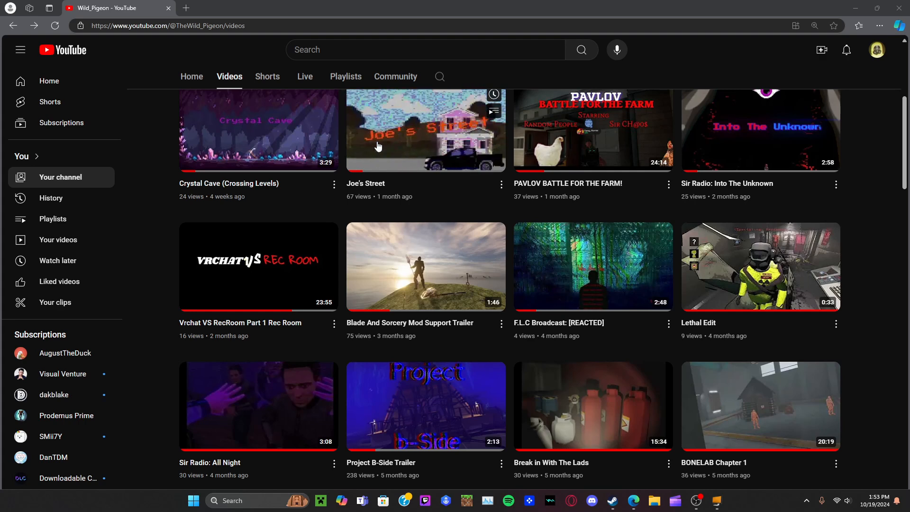
mouse_move(377, 145)
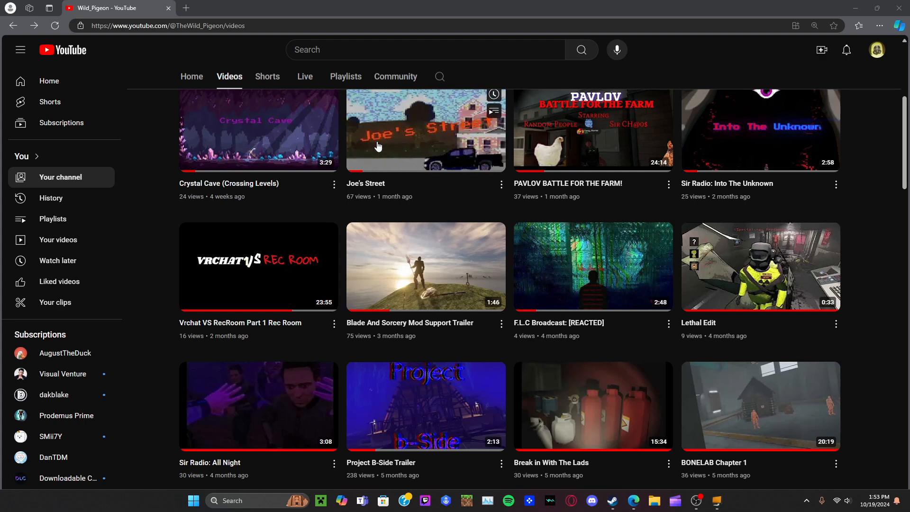
mouse_move(377, 145)
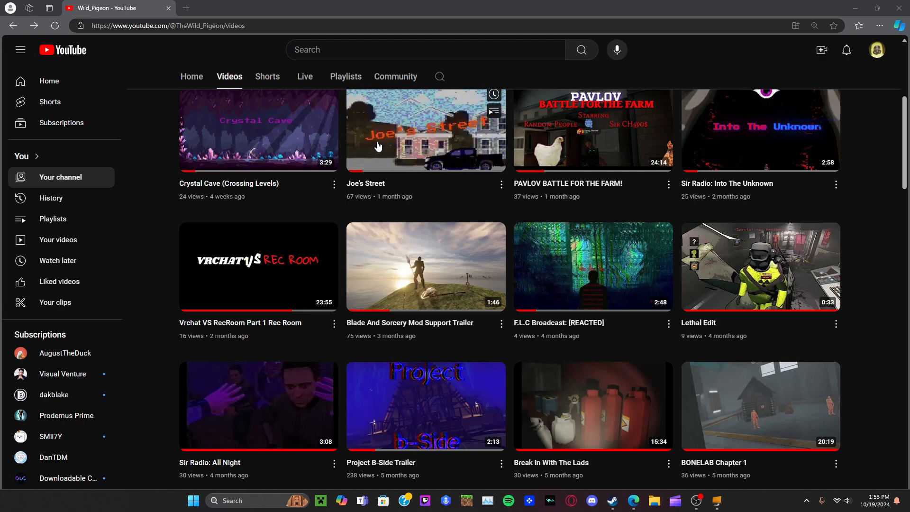
mouse_move(377, 145)
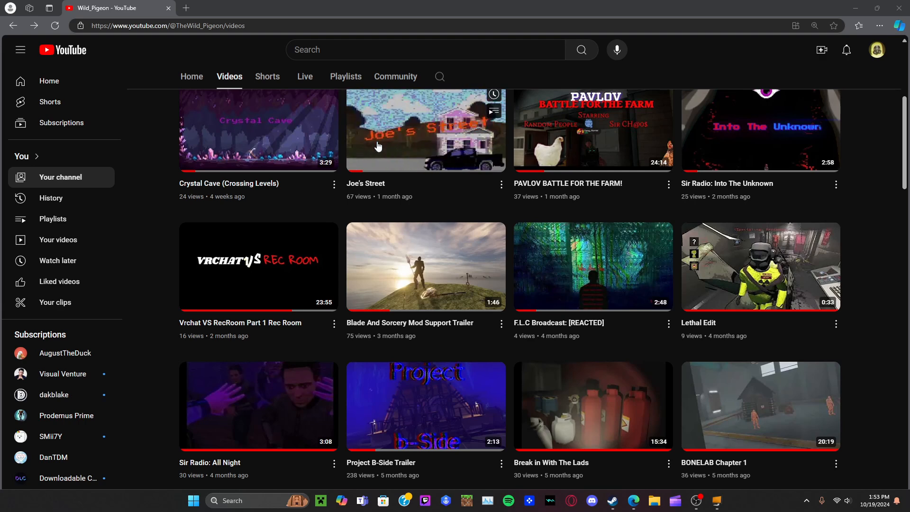
mouse_move(377, 145)
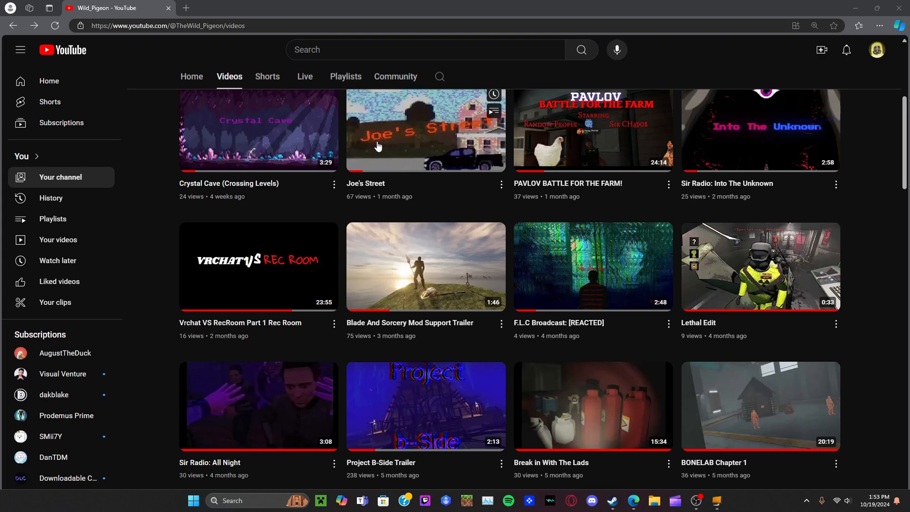
mouse_move(376, 146)
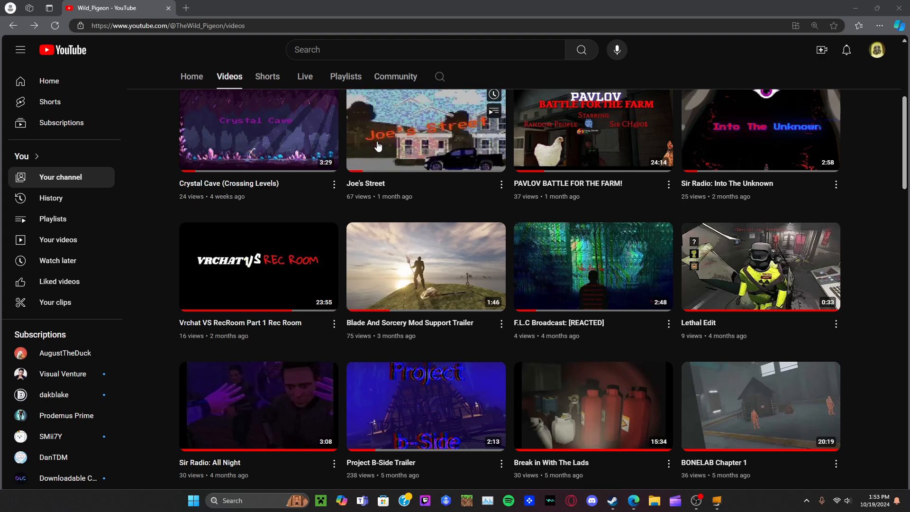
mouse_move(377, 145)
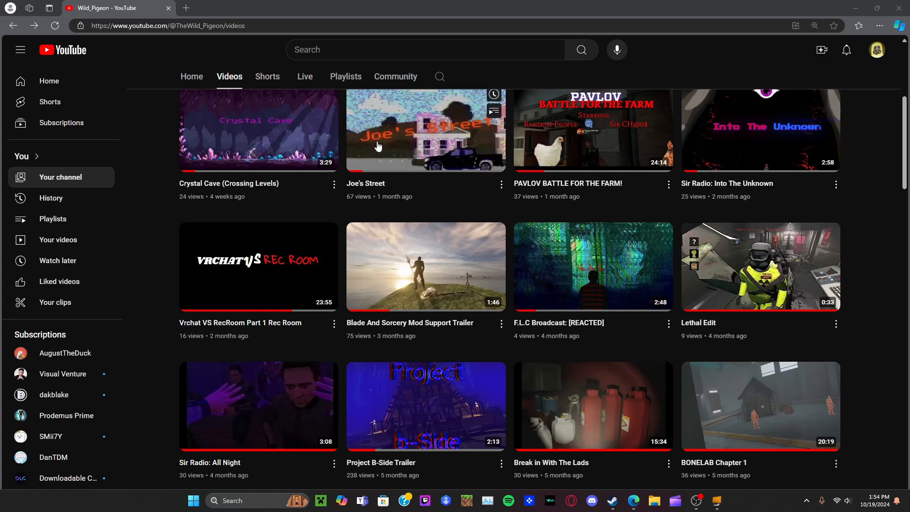
mouse_move(377, 147)
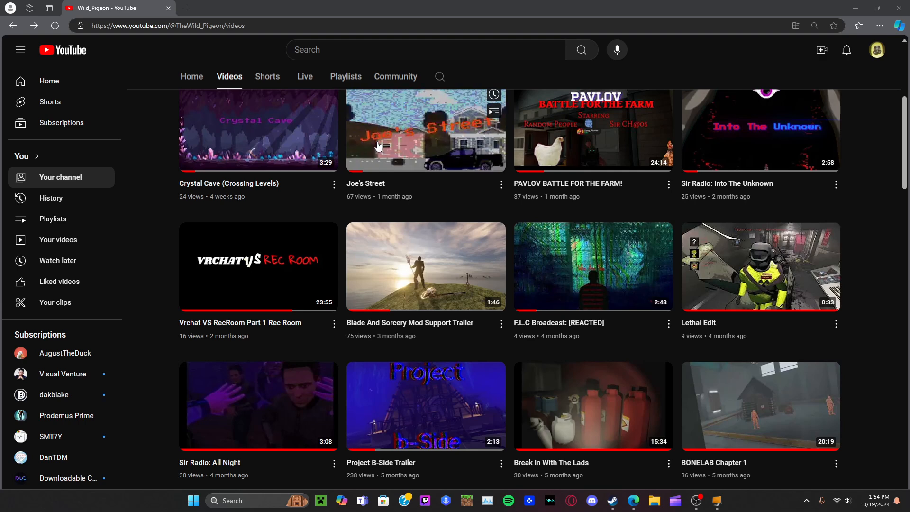
scroll("up", 3)
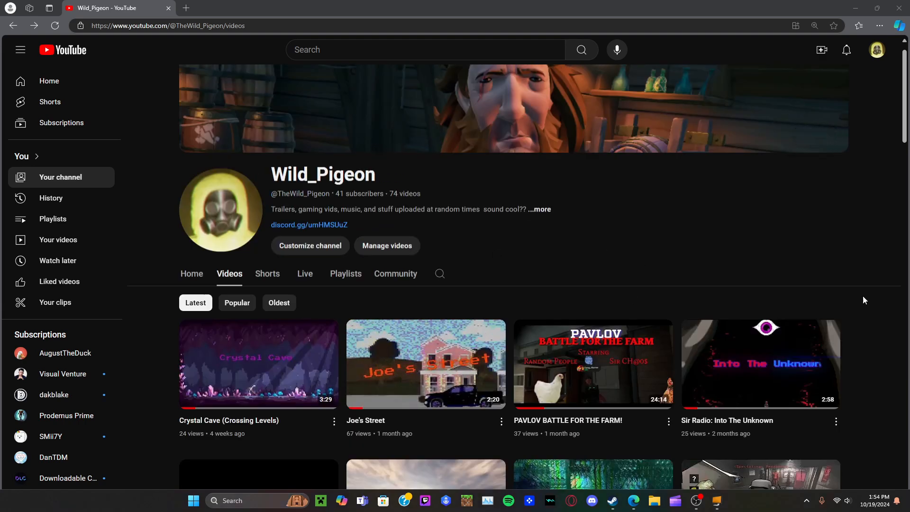
mouse_move(694, 500)
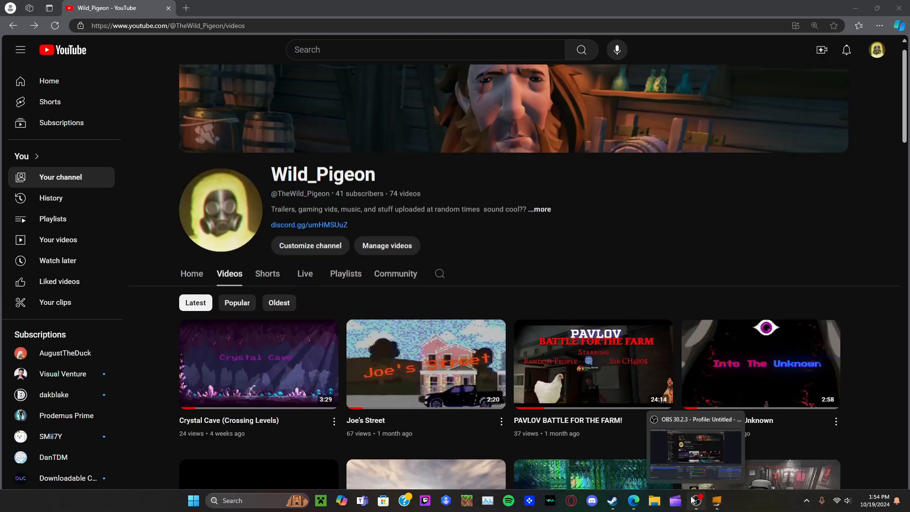
mouse_move(714, 225)
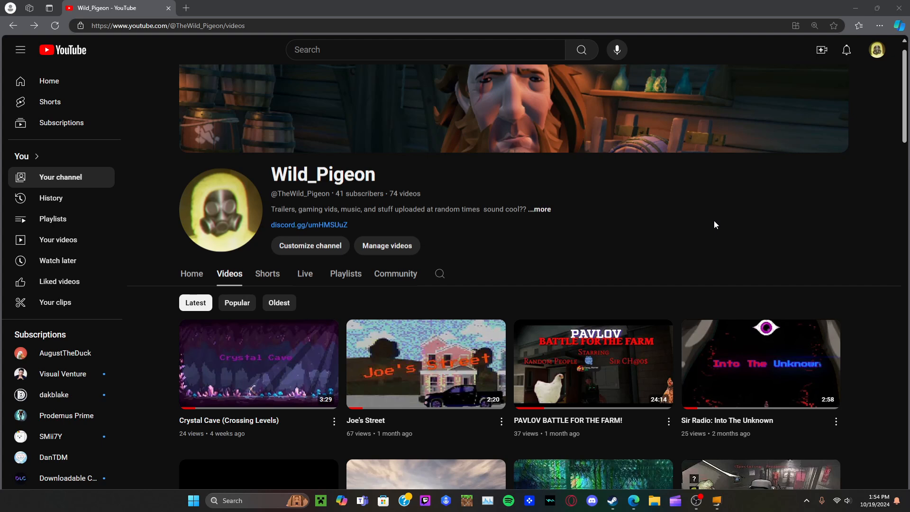
mouse_move(760, 283)
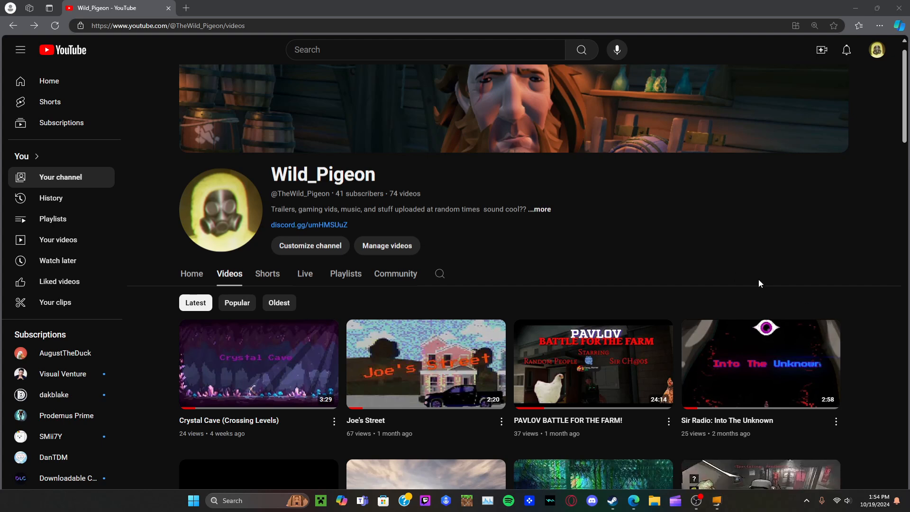
mouse_move(756, 287)
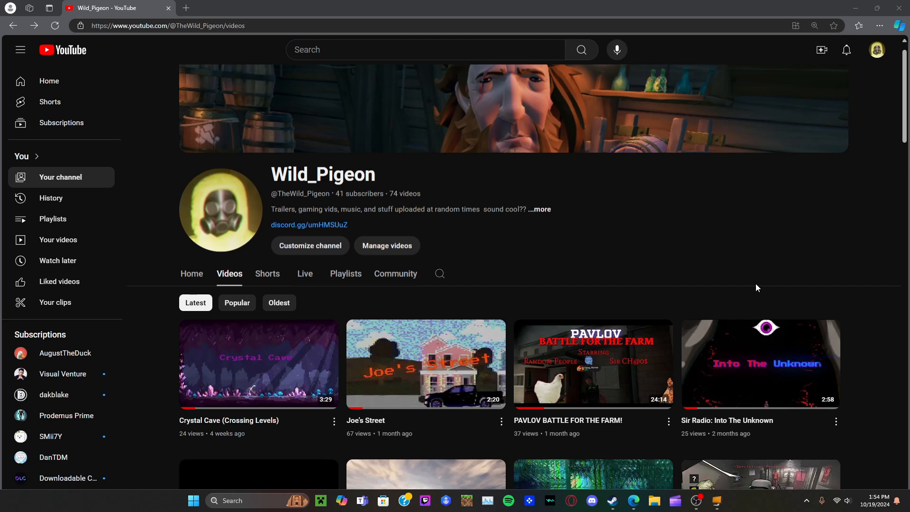
mouse_move(683, 405)
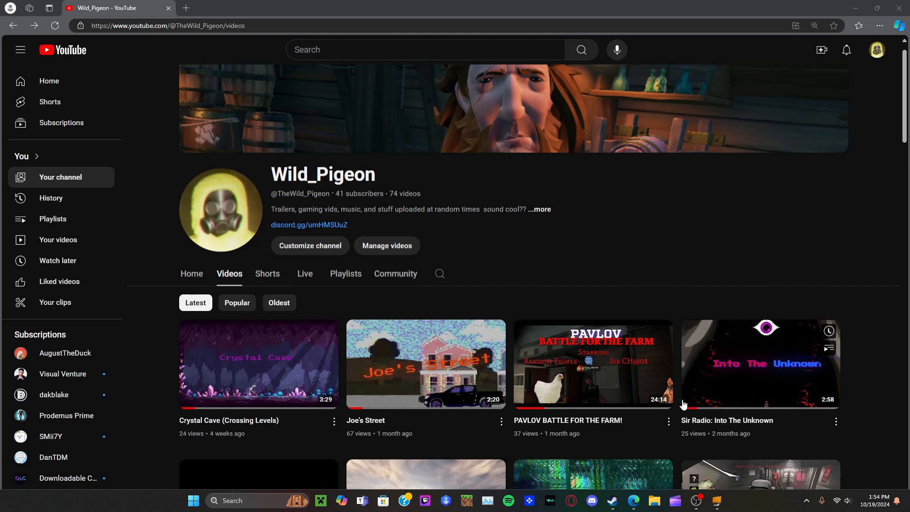
left_click(610, 500)
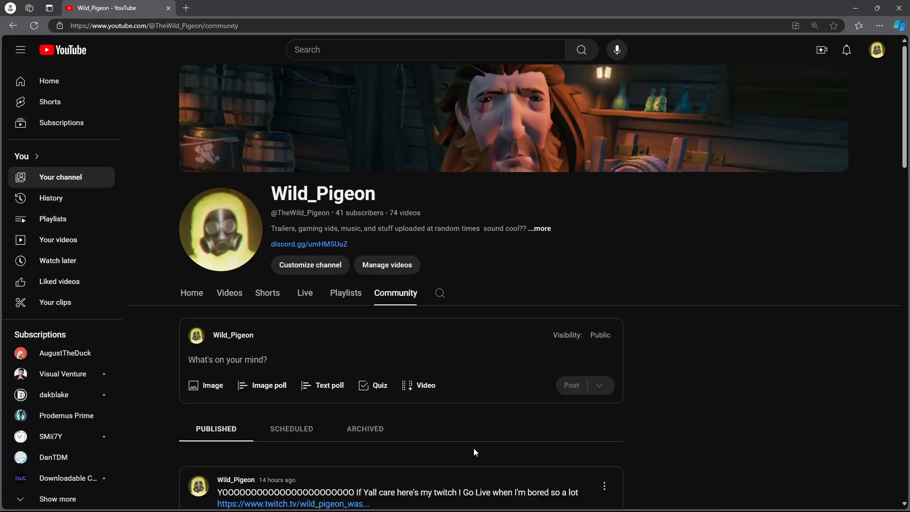
Open the twitch.tv link from the newest community post in a new tab
scroll("down", 3)
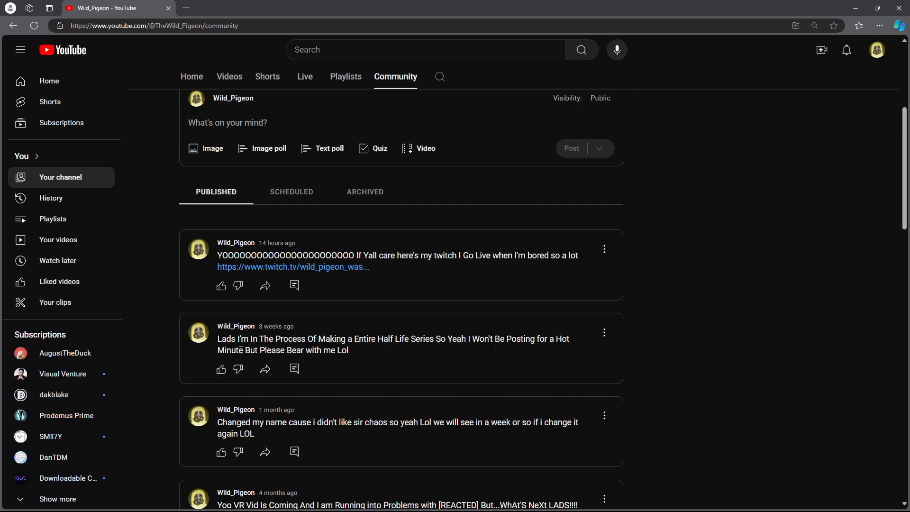
left_click(292, 266)
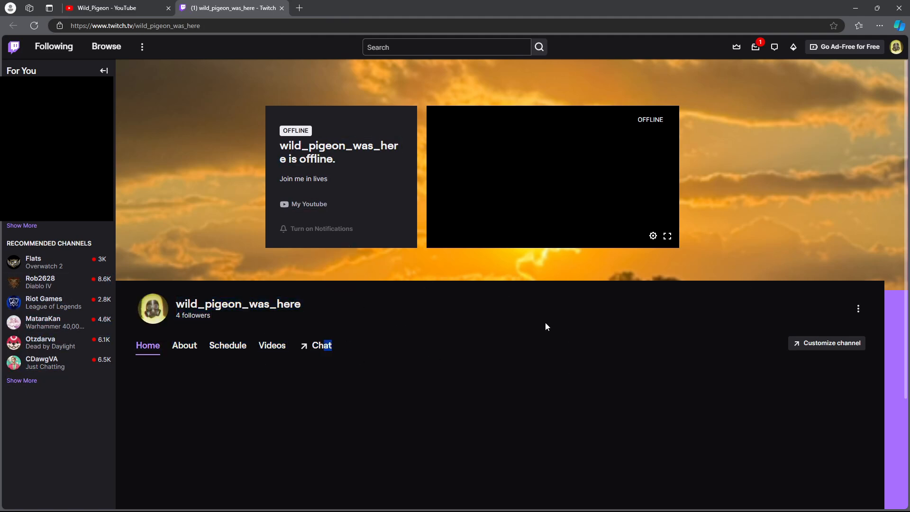
mouse_move(267, 46)
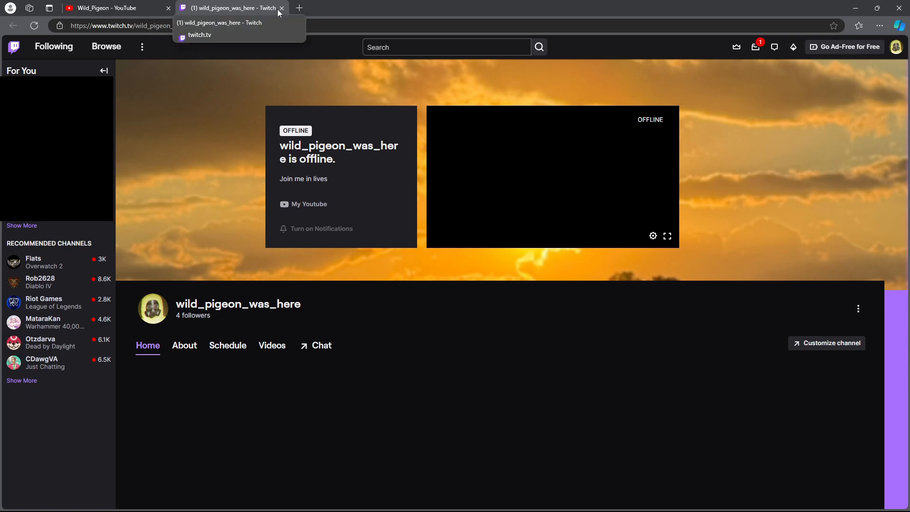
Close the wild_pigeon_was_here Twitch tab, returning to YouTube's Live streams
left_click(282, 8)
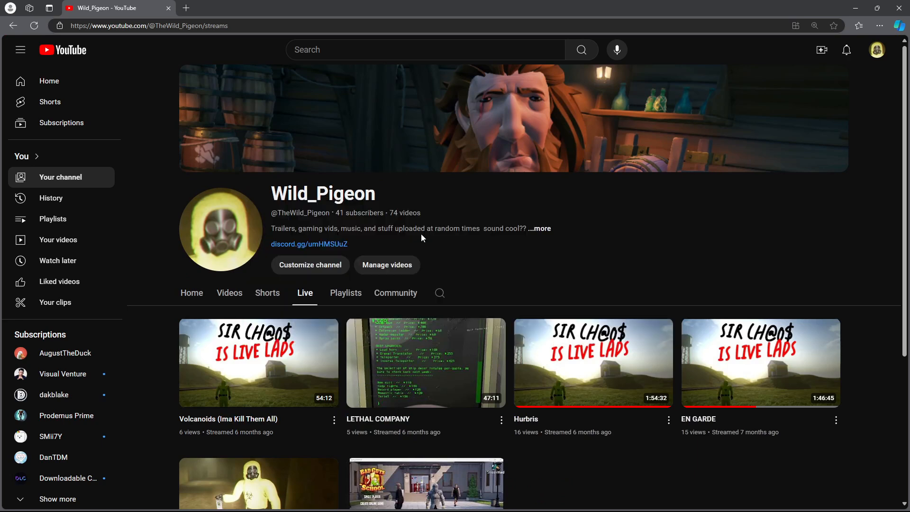
mouse_move(578, 301)
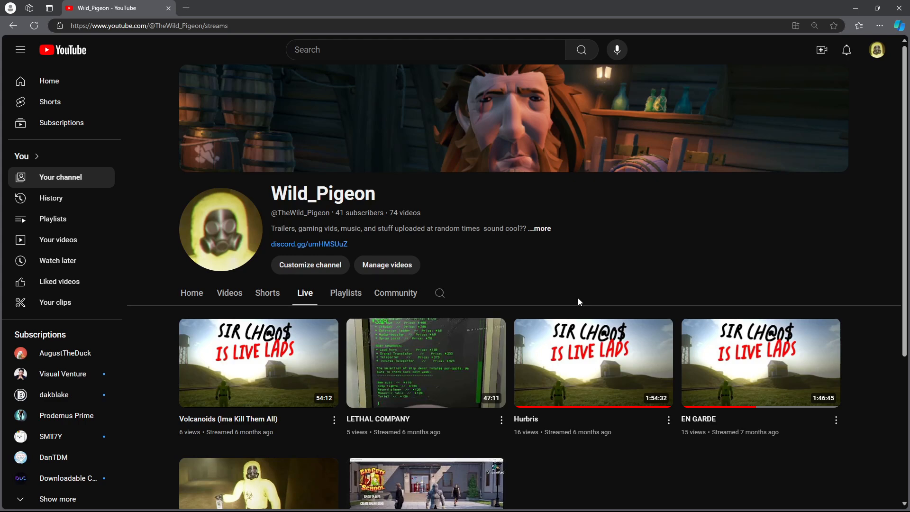
mouse_move(246, 298)
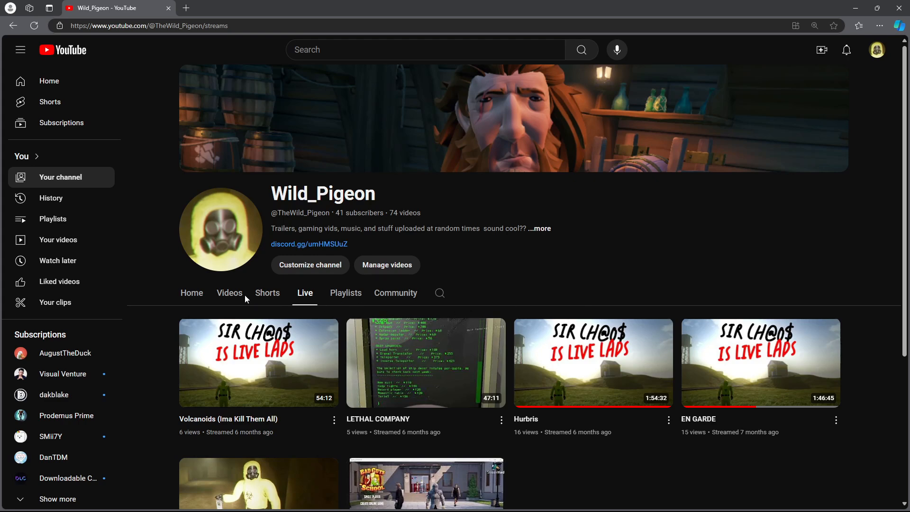
Switch the channel page from past live streams to the Videos tab
left_click(228, 293)
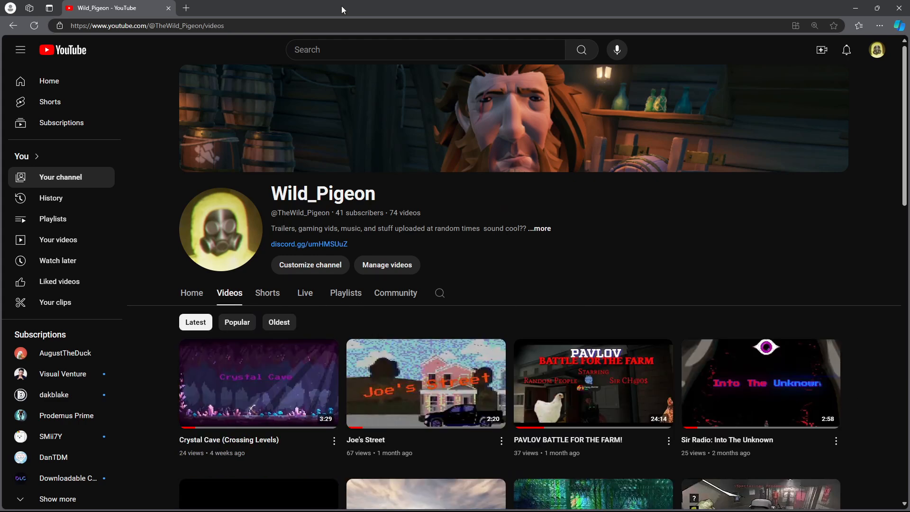